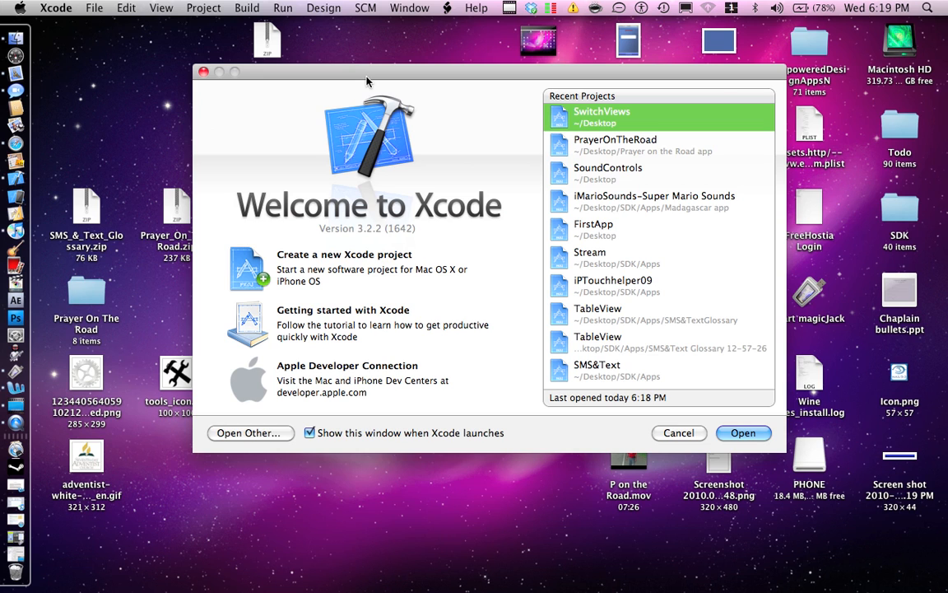
mouse_move(271, 222)
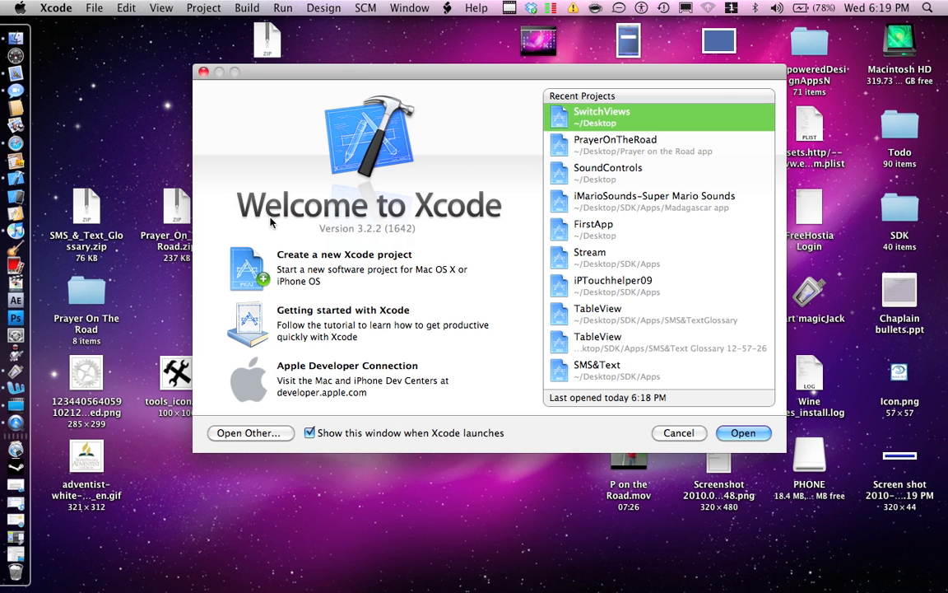
Begin a new project and pick the iPhone View-based Application template
left_click(96, 7)
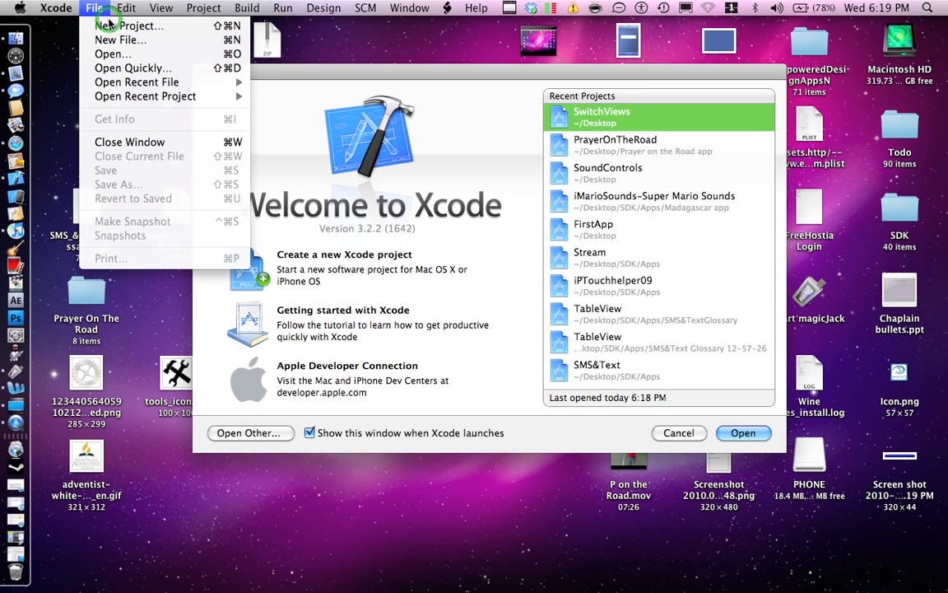
left_click(144, 30)
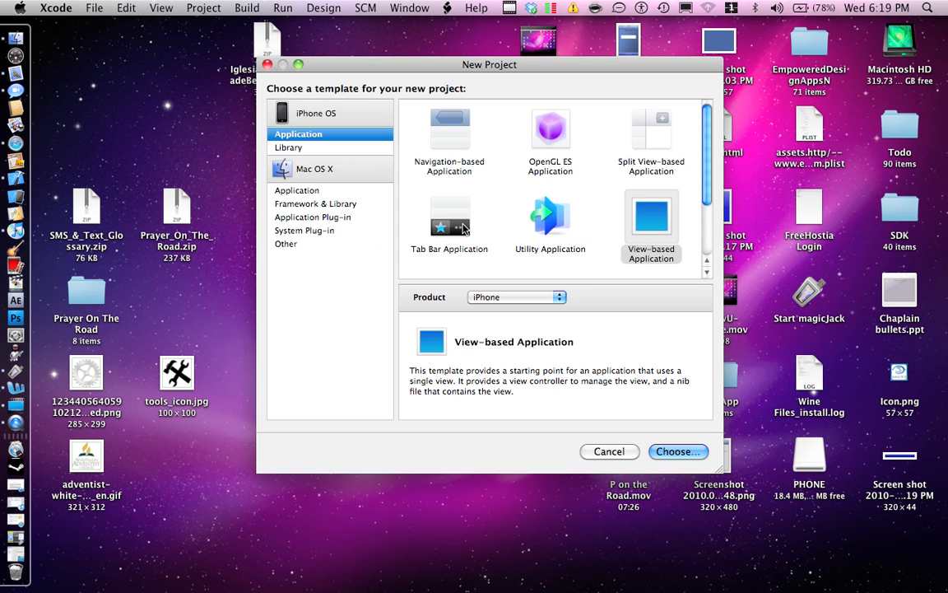
left_click(652, 218)
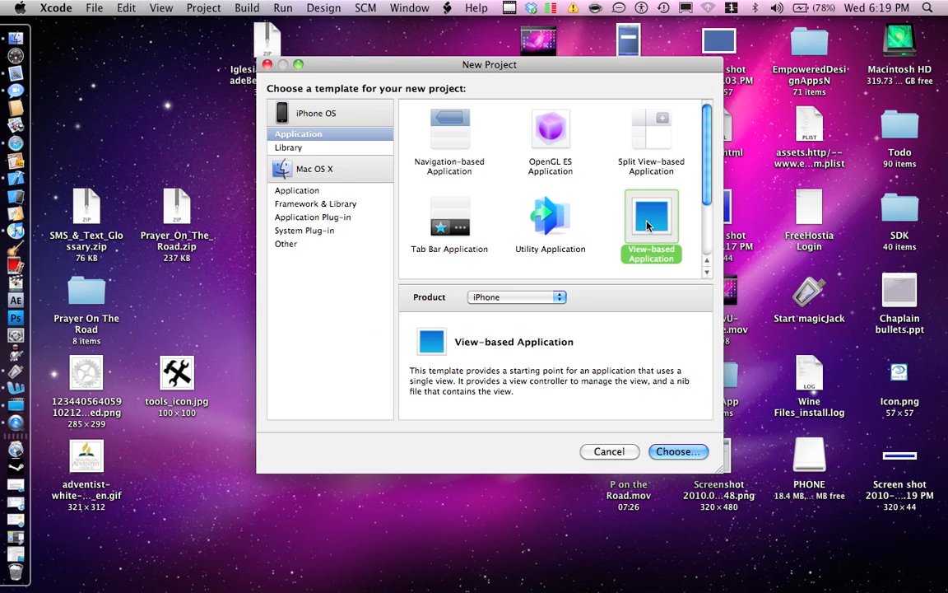
Save the project as 'First App' on the Desktop and bring up the Classes group's actions
left_click(679, 451)
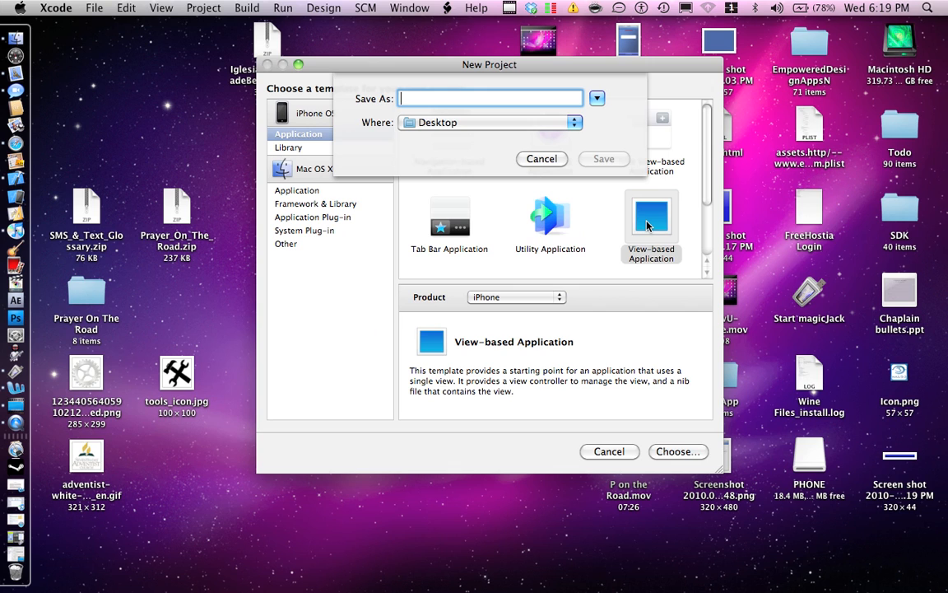
type("First App")
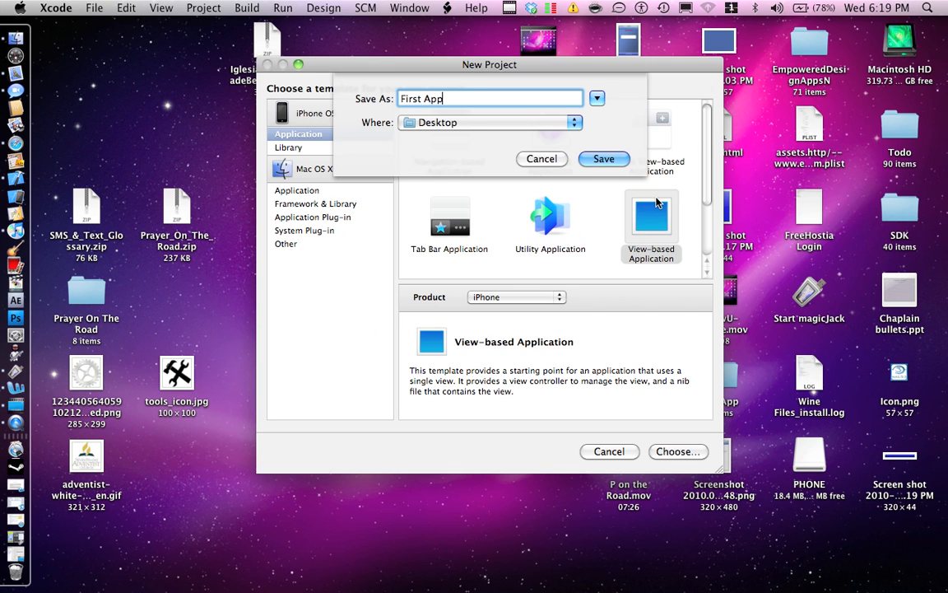
left_click(603, 158)
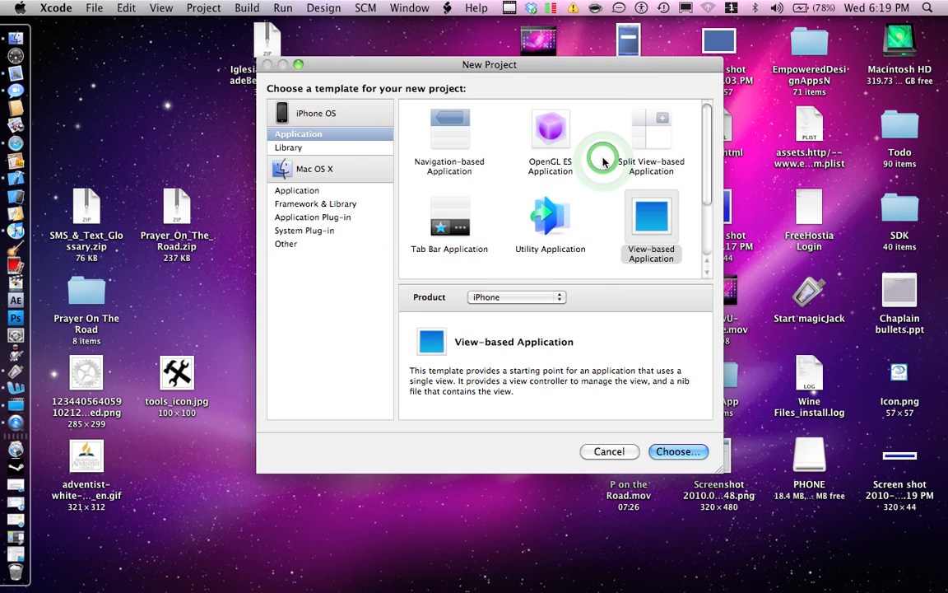
left_click(678, 451)
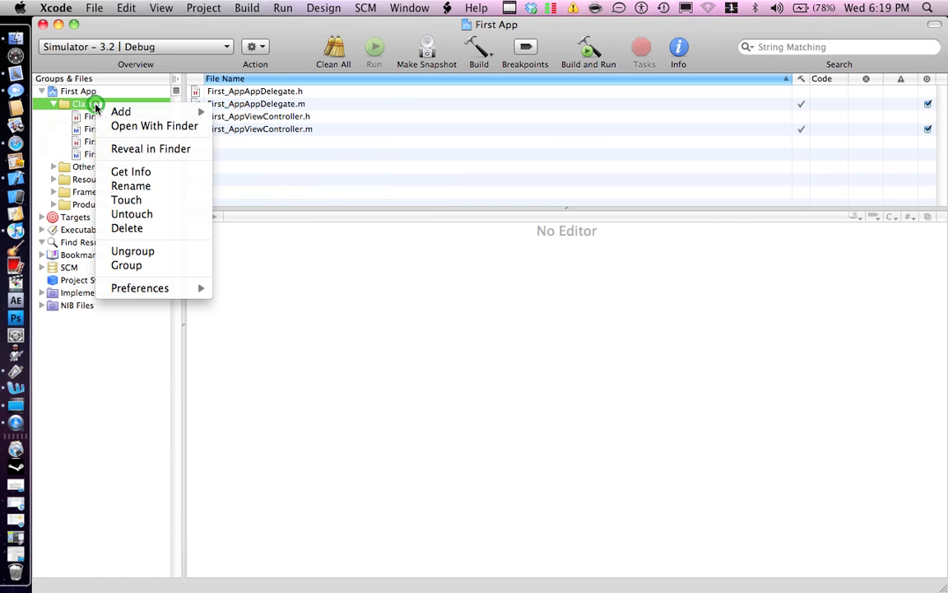
Add a UIViewController subclass with XIB named SecondViewController to the Classes group
left_click(122, 112)
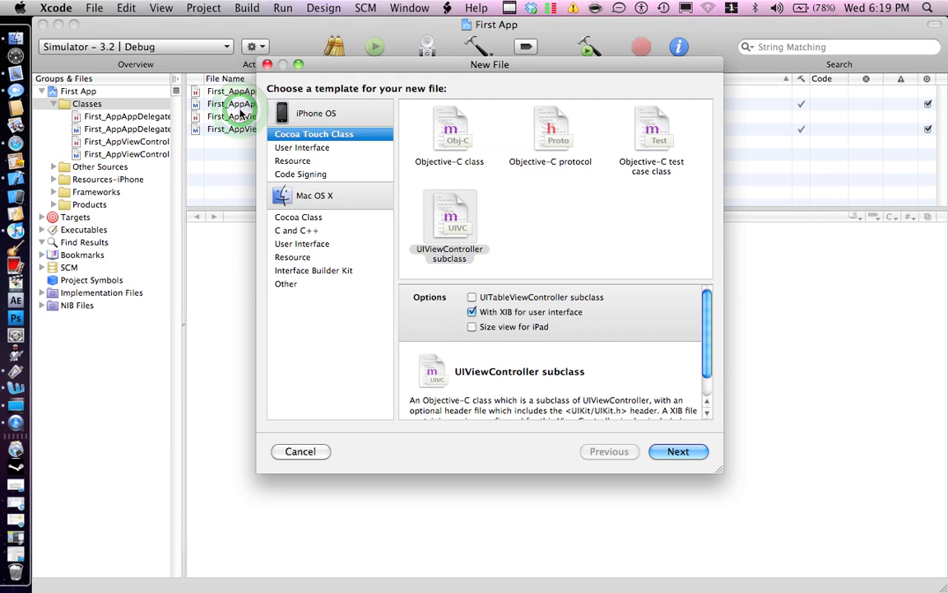
left_click(678, 451)
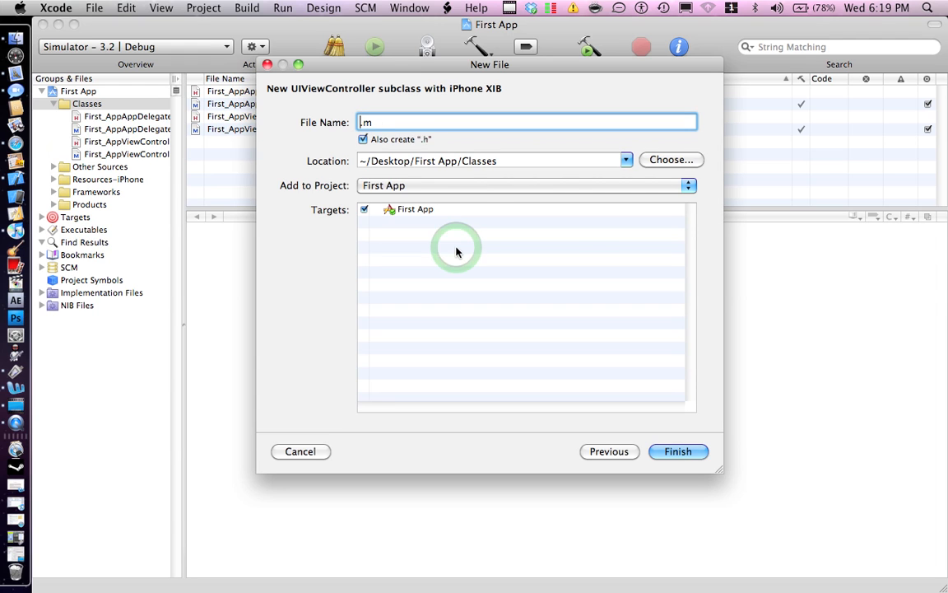
type("Secon")
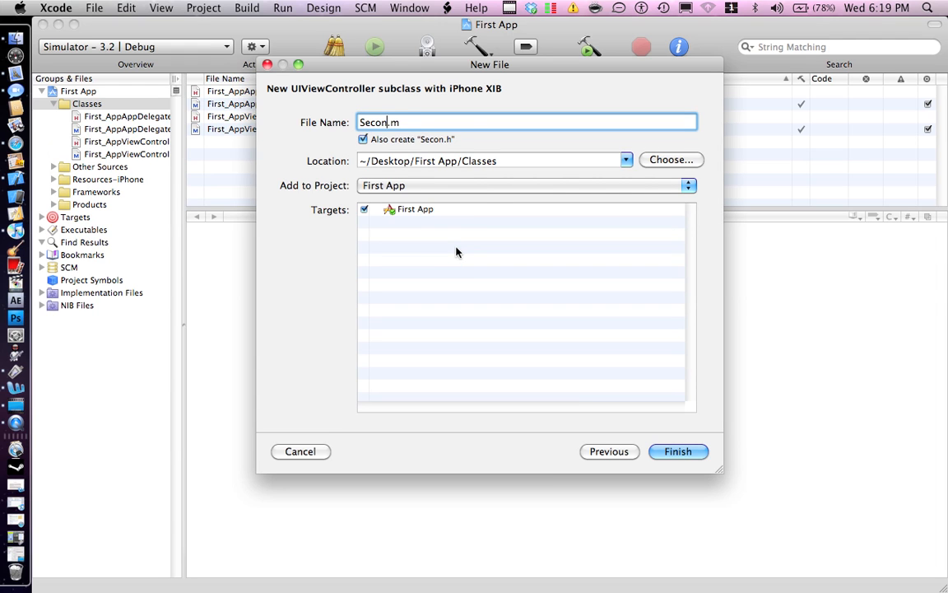
type("dViewControler")
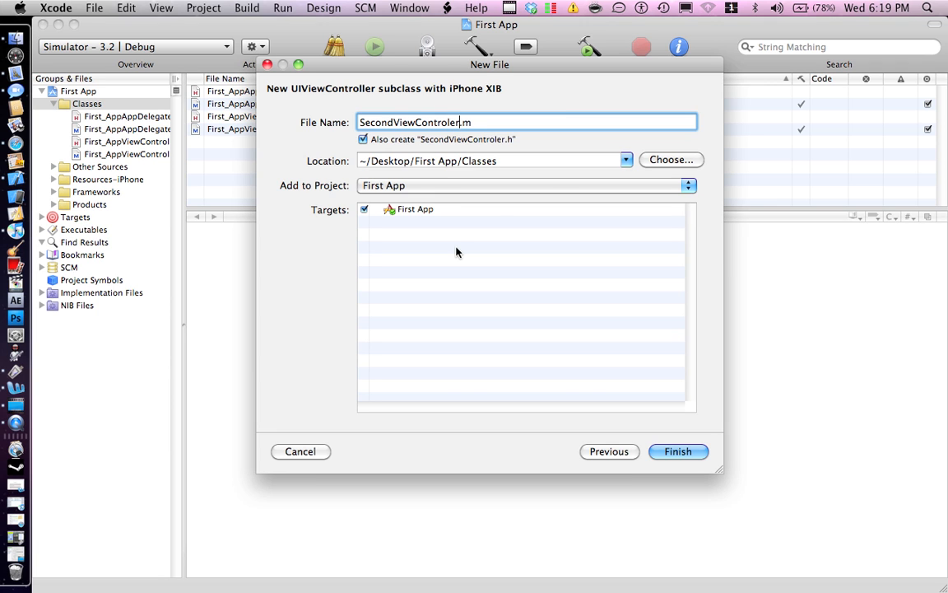
left_click(678, 451)
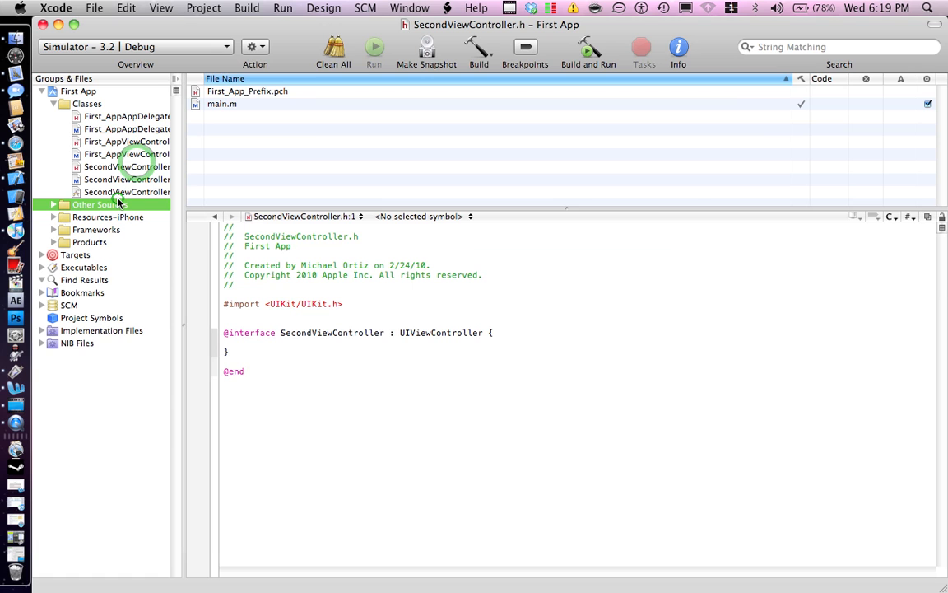
Expand Resources-iPhone, select the view controller XIB, and bring up First_AppViewController.h
left_click(107, 217)
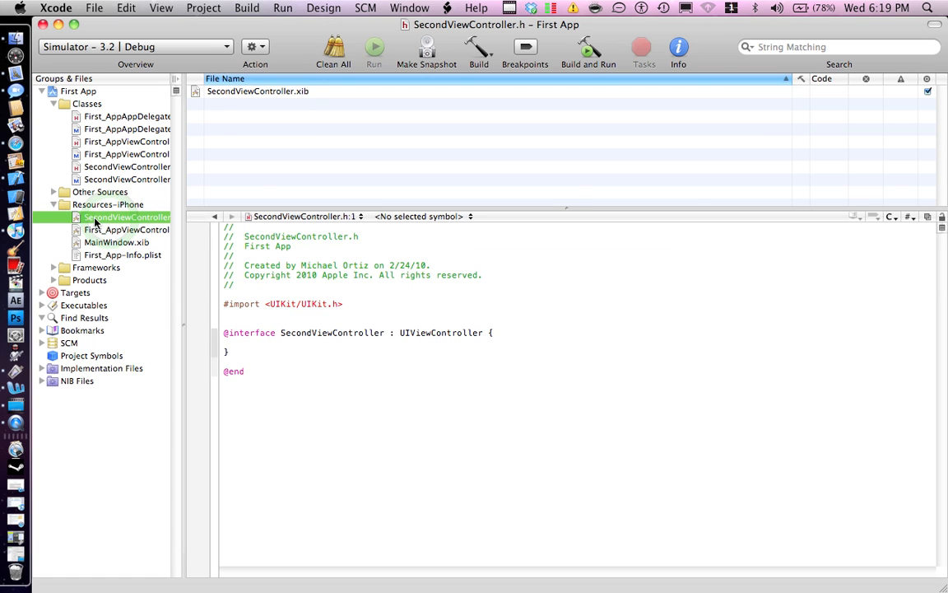
left_click(126, 230)
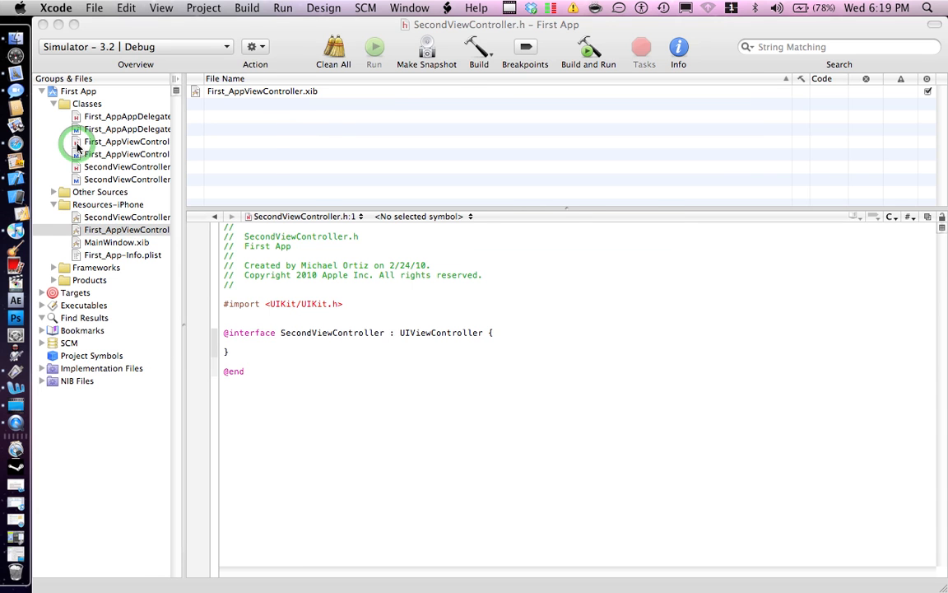
left_click(111, 142)
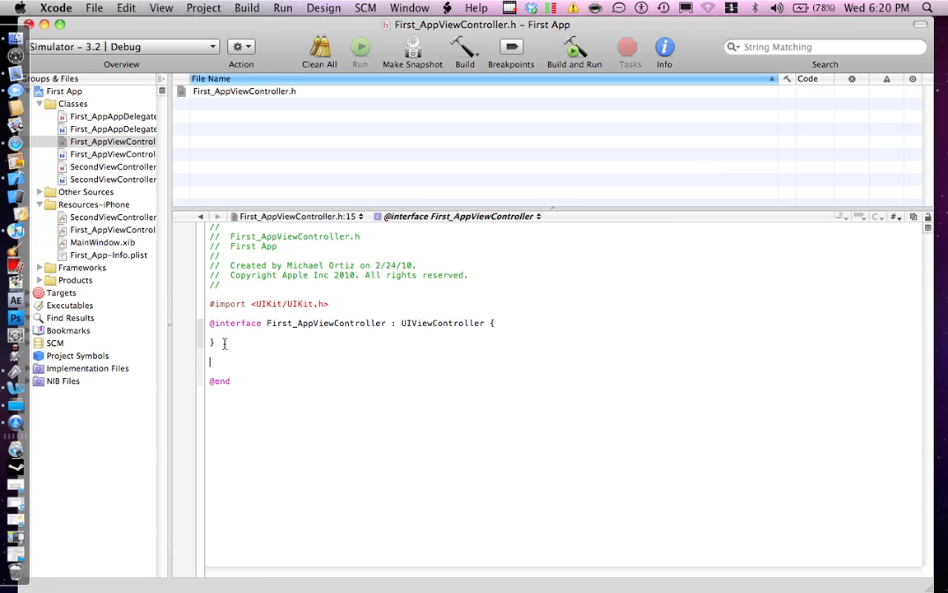
Declare -(IBAction)pushView; below the interface block and save via the File menu
type("Xcode")
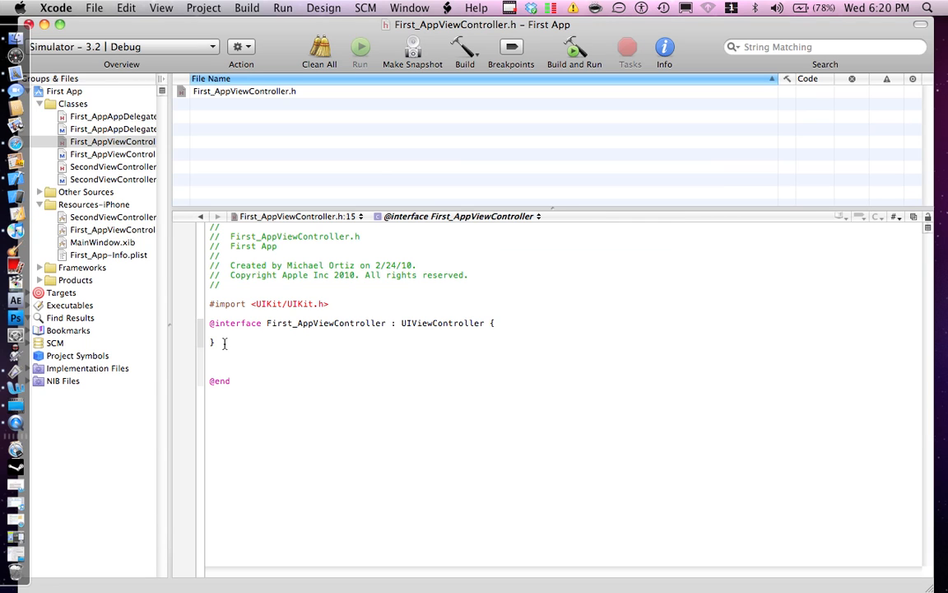
type("-9IB")
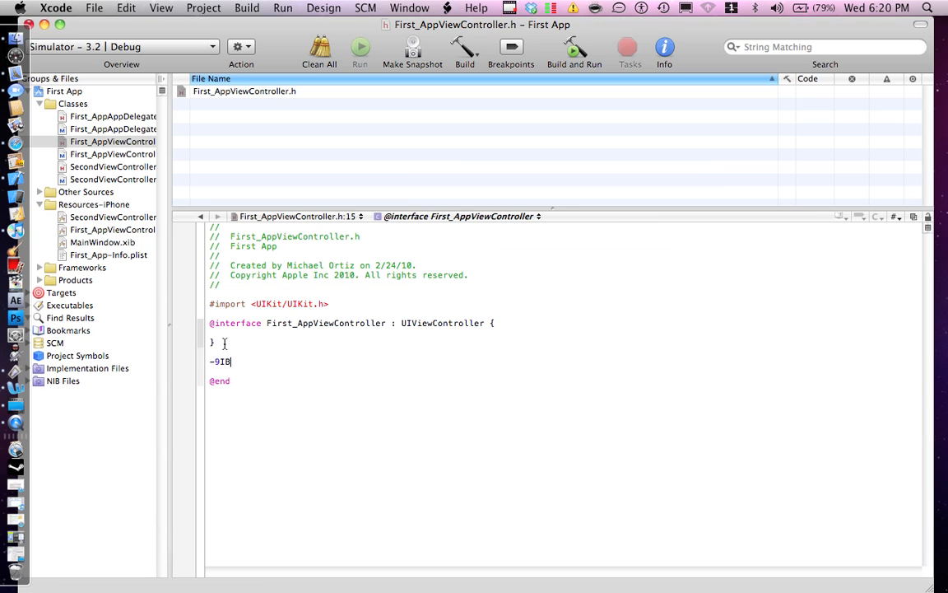
key("Backspace")
type("-(")
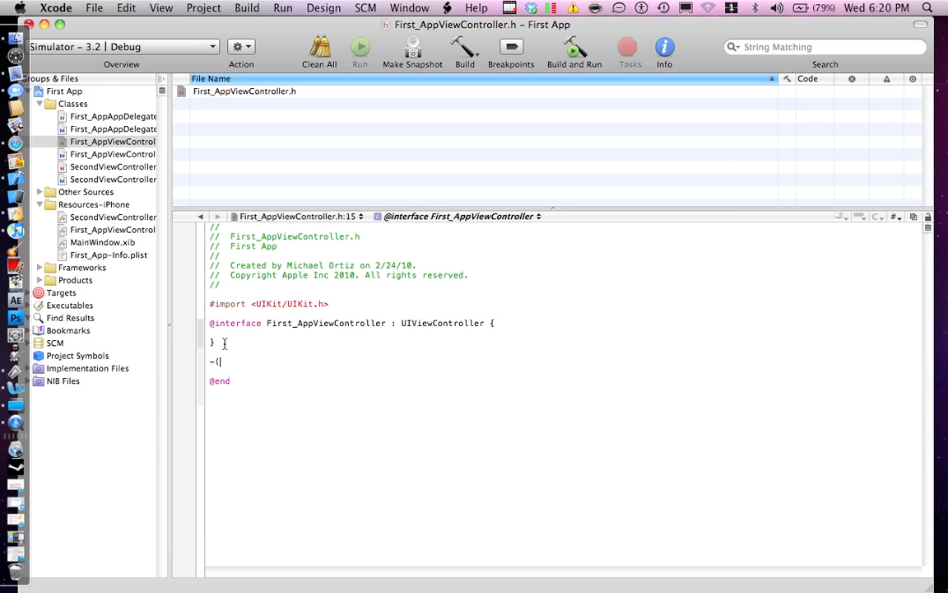
type("IB")
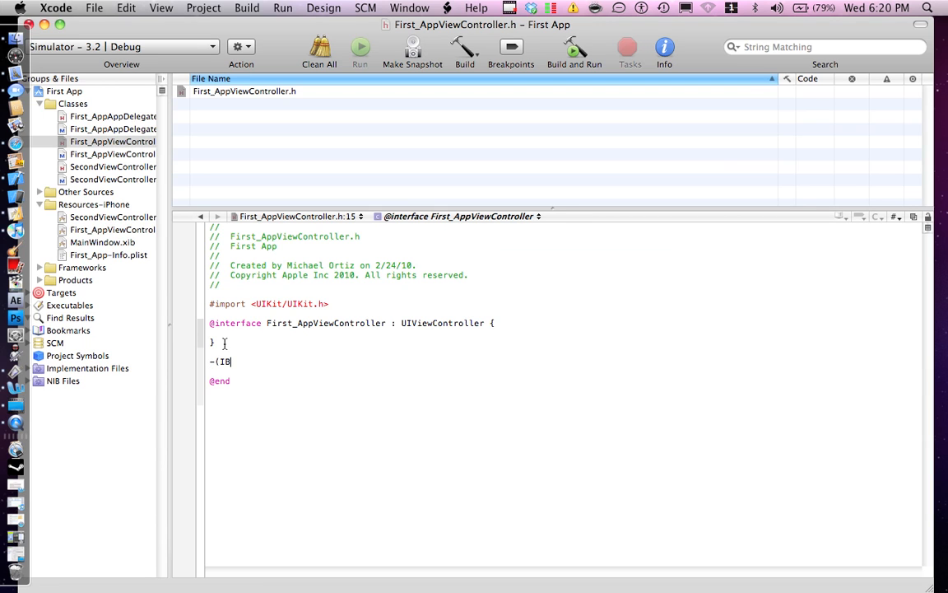
type("Act")
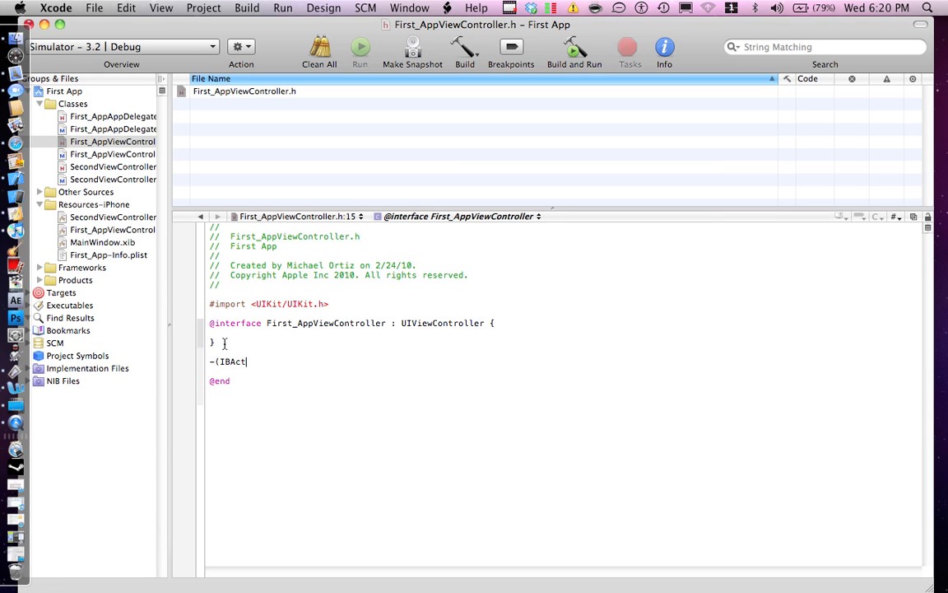
type("ion)")
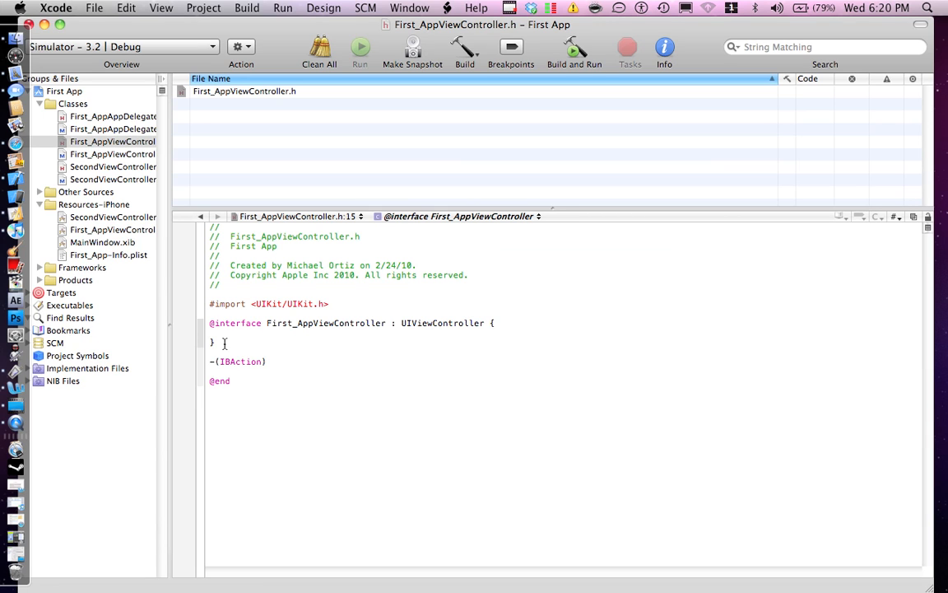
type("push")
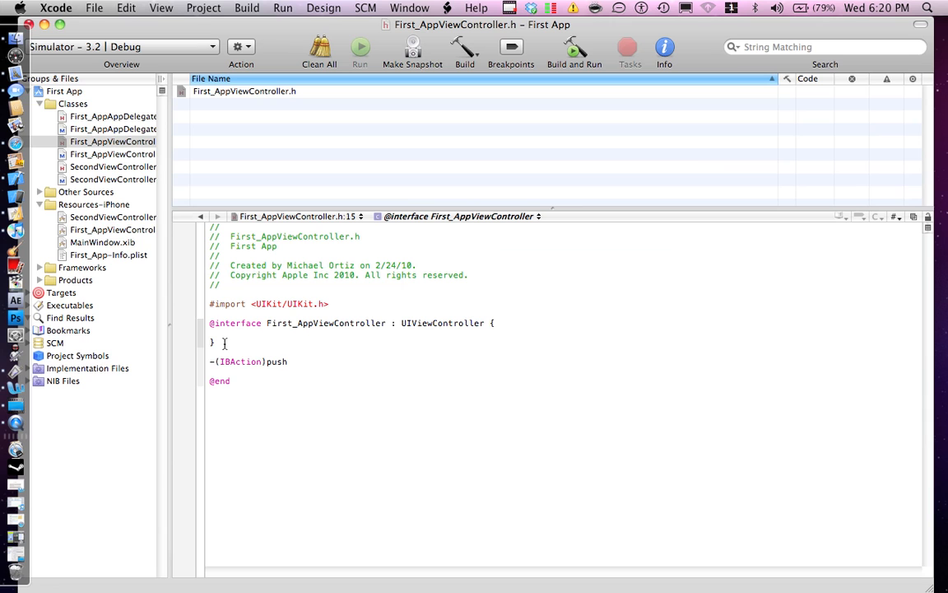
type("View;")
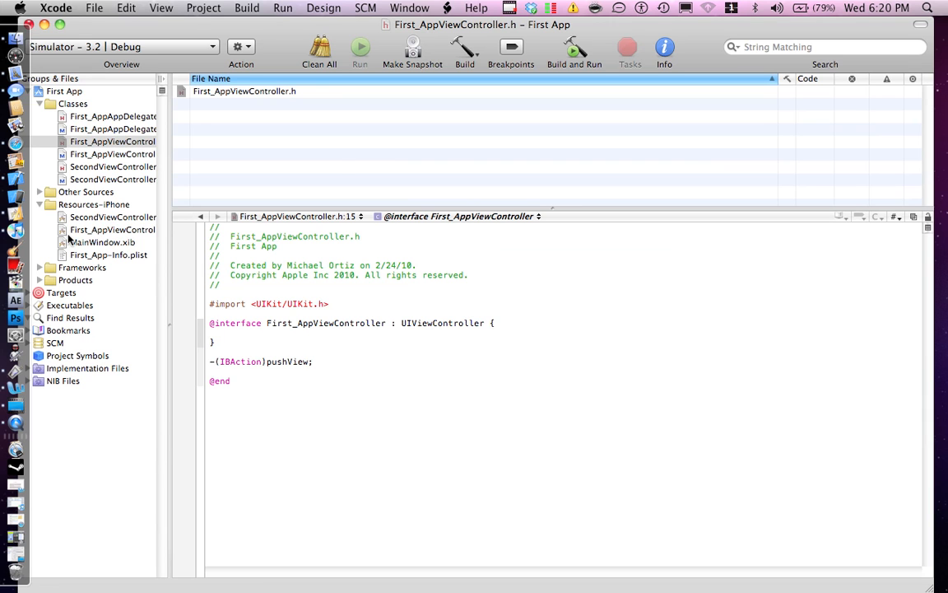
left_click(97, 10)
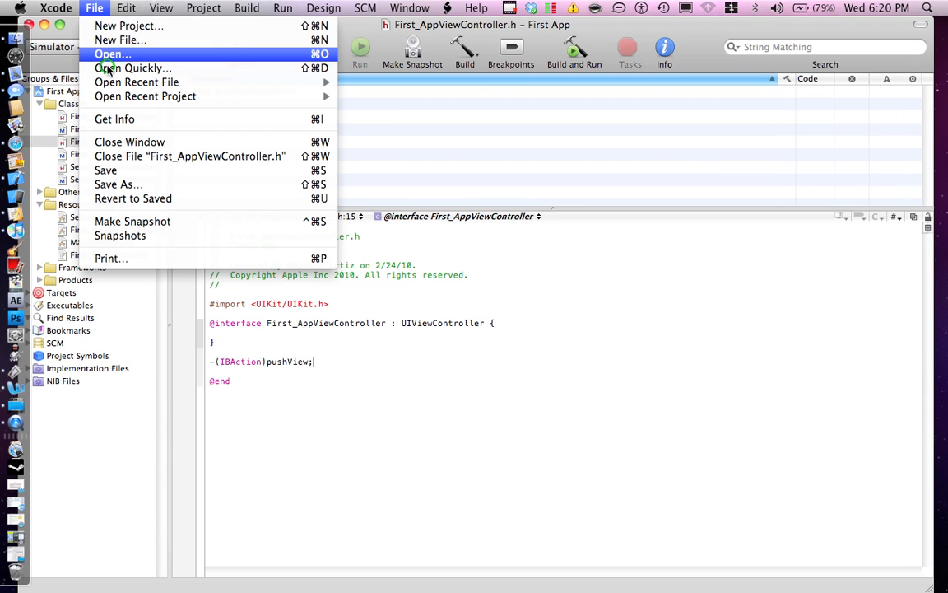
left_click(205, 341)
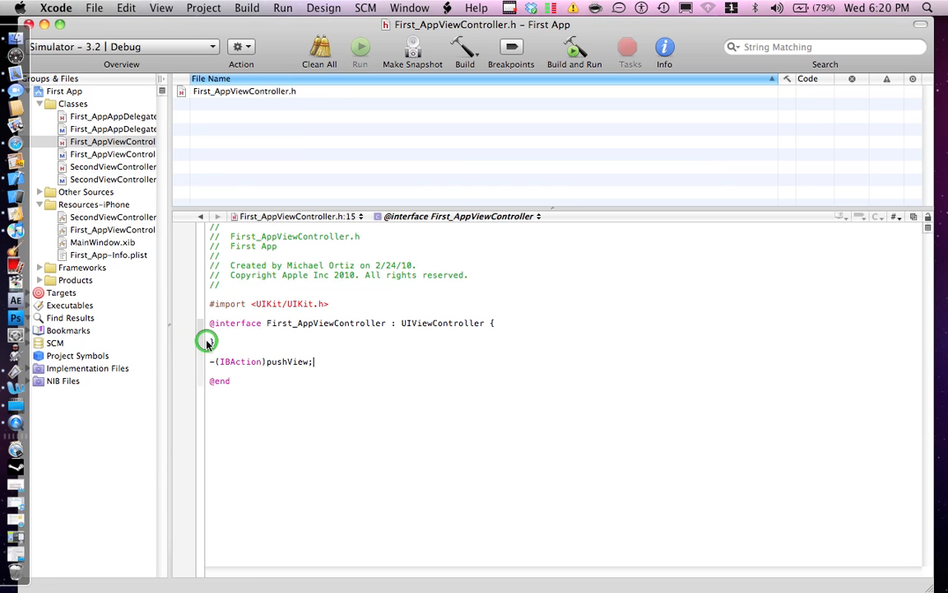
Declare -(IBAction)back; in SecondViewController.h
left_click(114, 167)
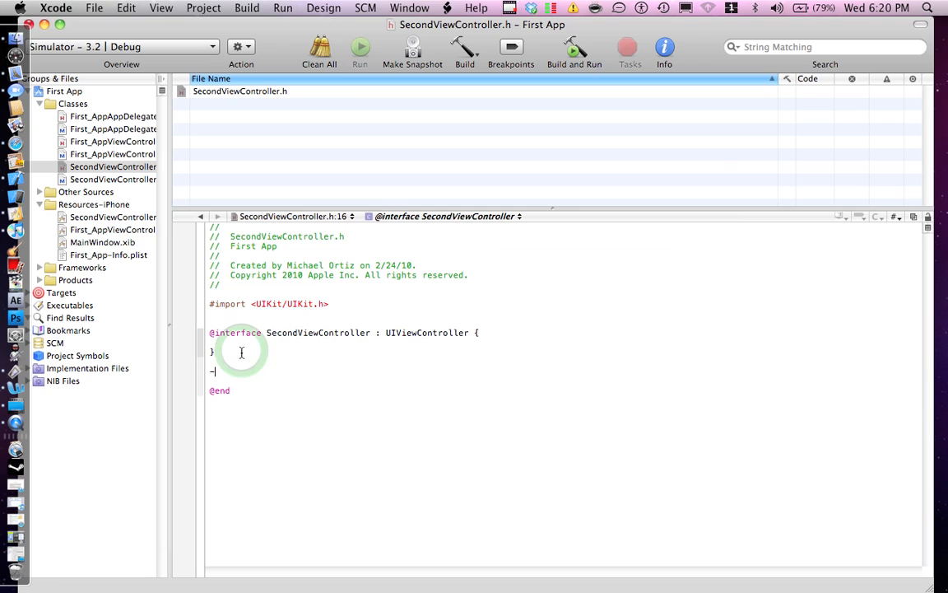
type("(IBAction")
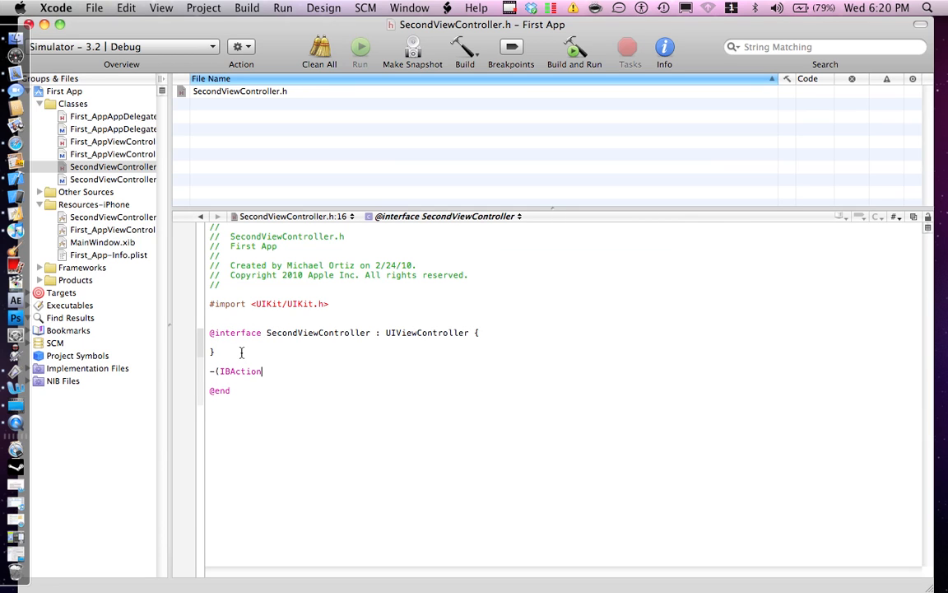
type("BADSIG")
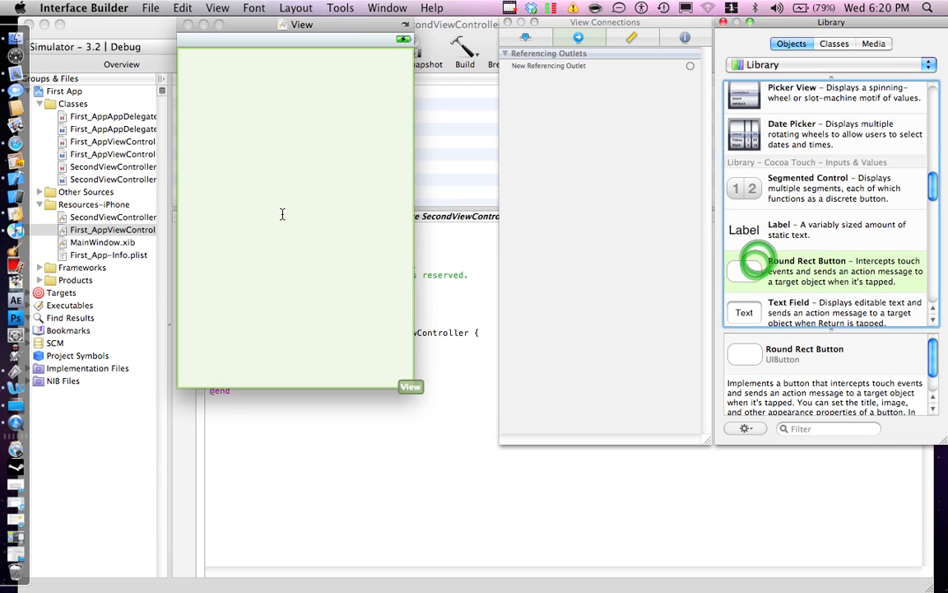
Place a centred Round Rect Button titled 'Take Me To Another View' on the first view
left_click_drag(756, 262, 263, 217)
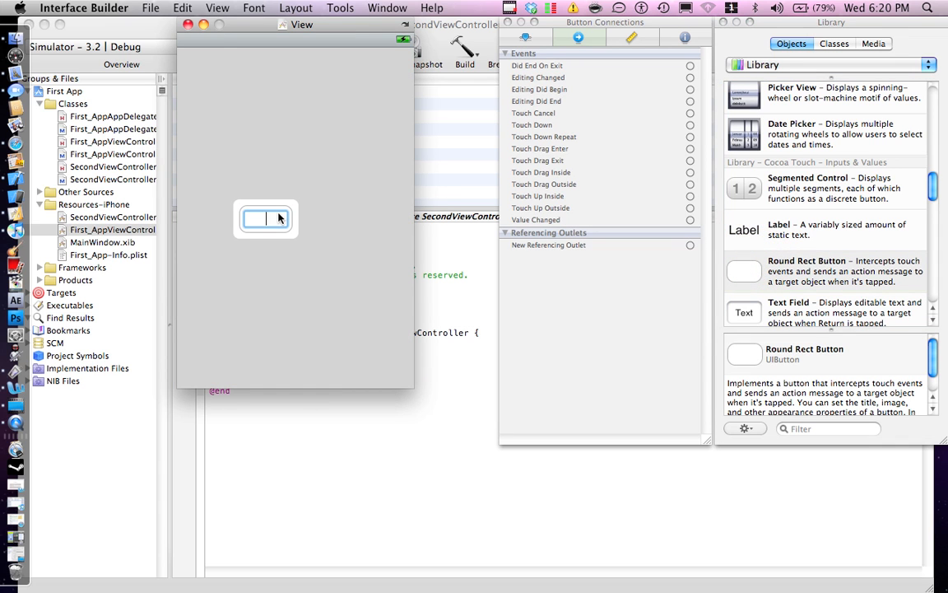
type("TAke")
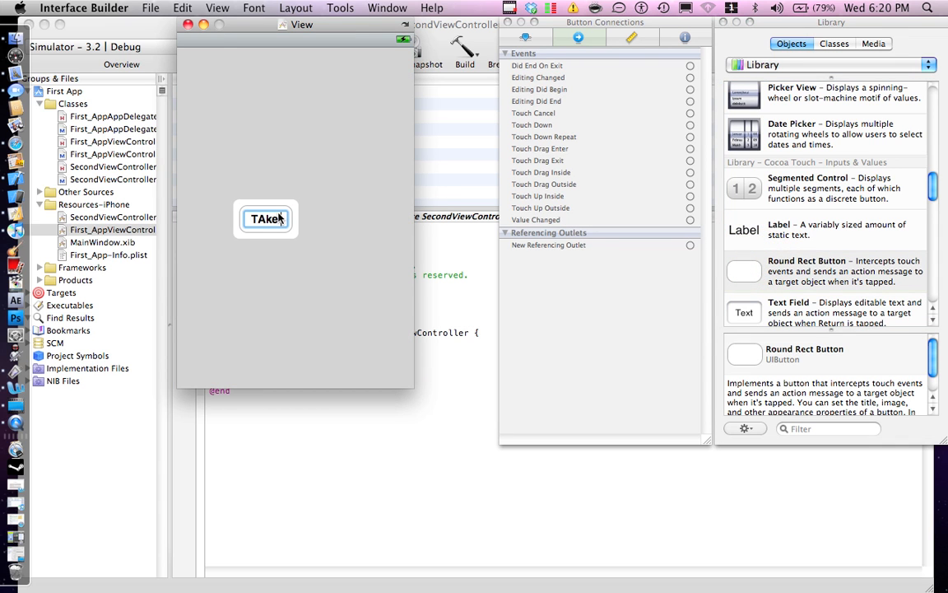
type("Take Me To Anotehr View")
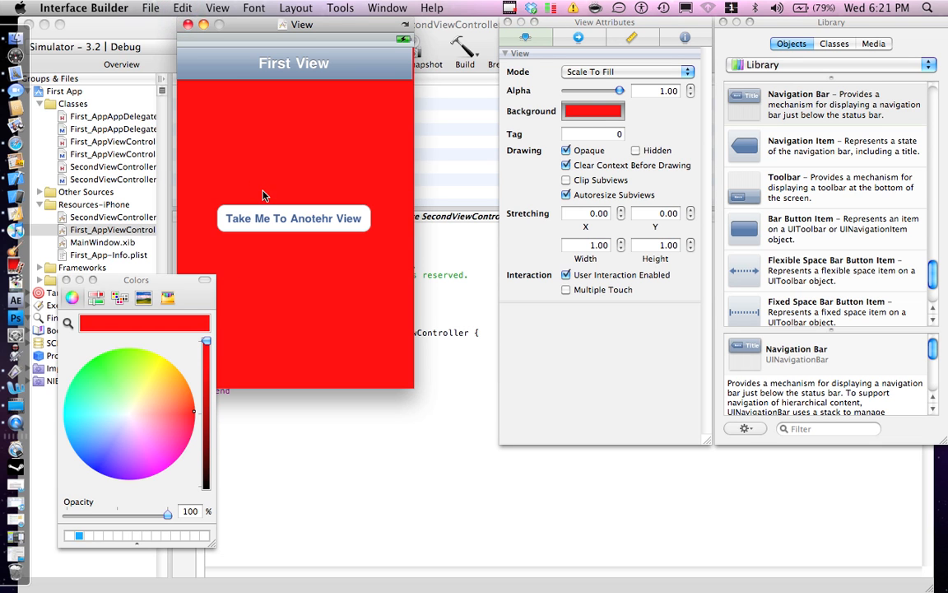
mouse_move(418, 109)
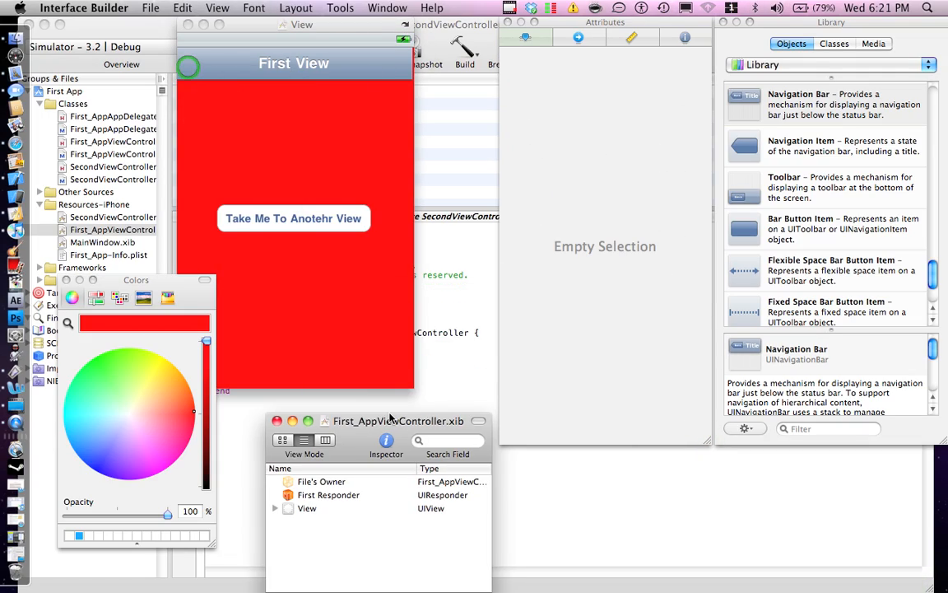
Wire File's Owner's pushView action to the button's Touch Up Inside event and save the XIB
left_click(321, 481)
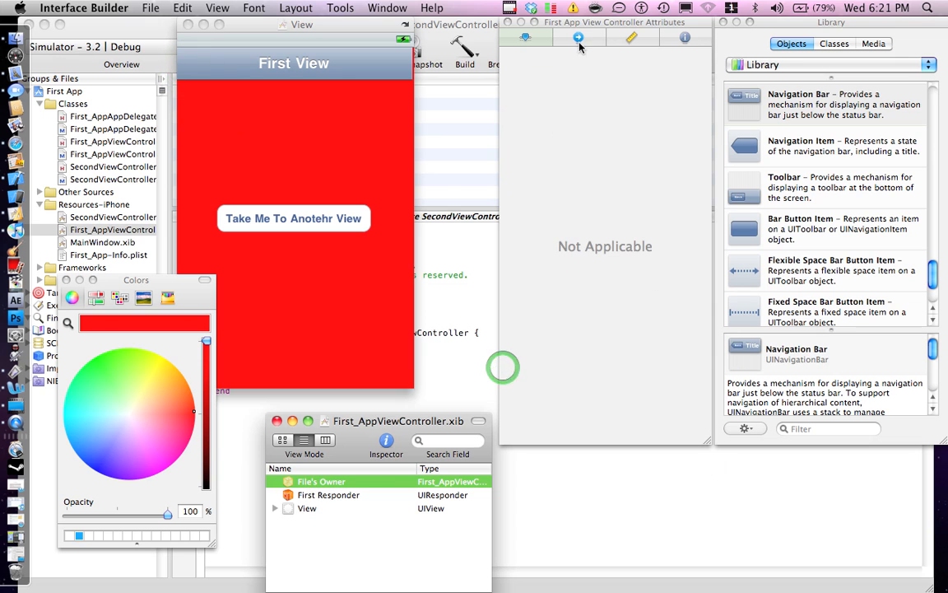
left_click(579, 40)
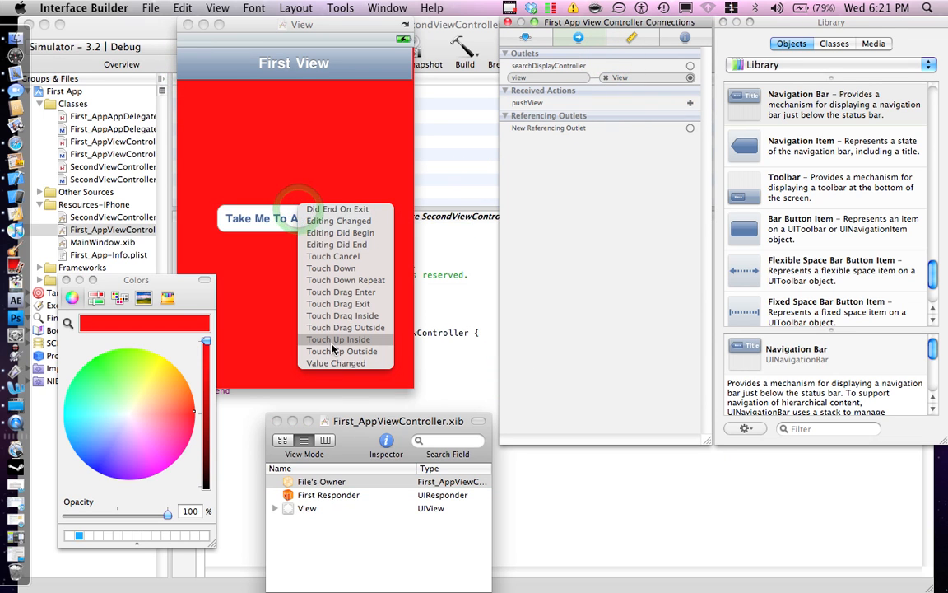
left_click(336, 339)
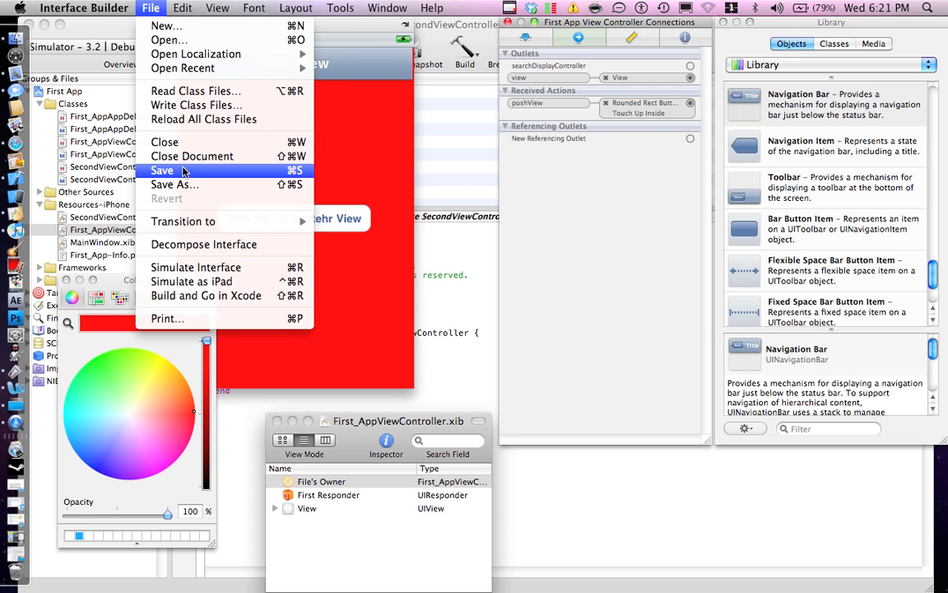
left_click(162, 169)
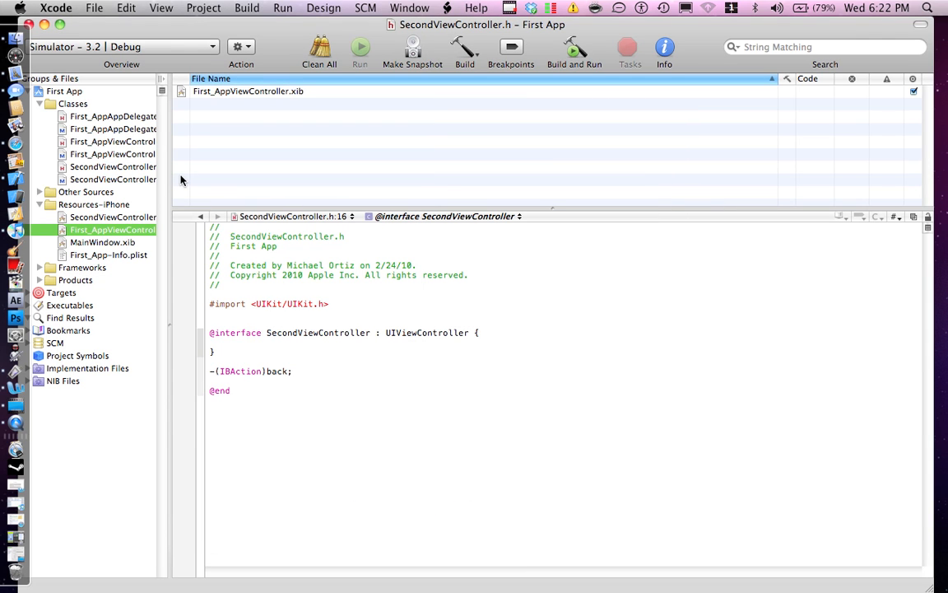
mouse_move(113, 217)
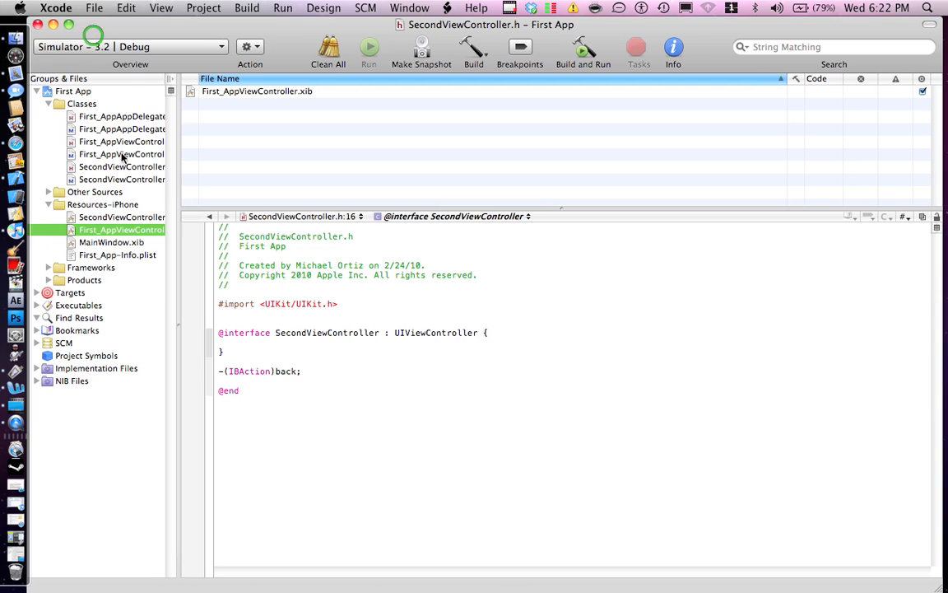
Bring up SecondViewController.xib in Interface Builder
left_click(107, 217)
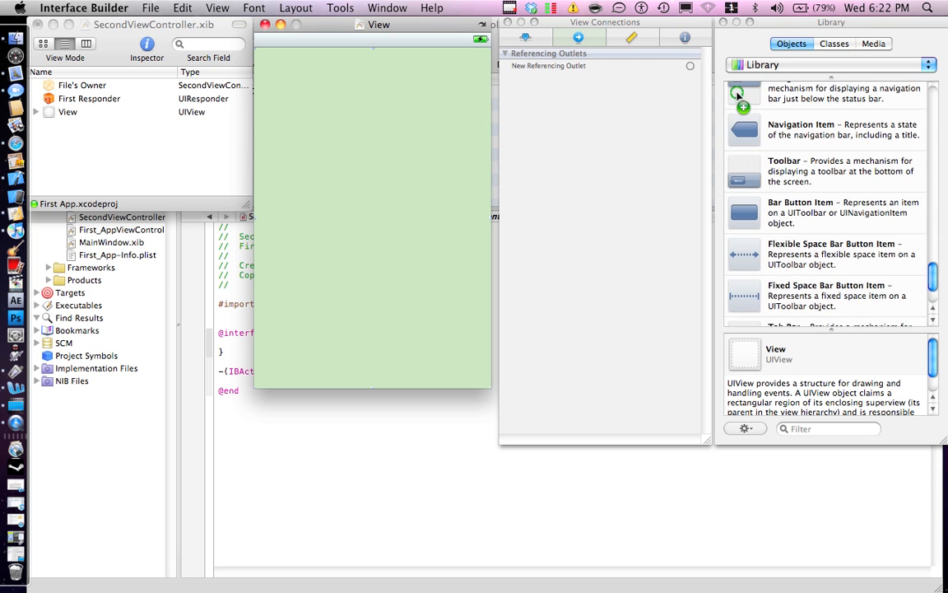
Add a 'Second View' navigation bar and a centred 'Take Me Back' button to the green view
left_click_drag(744, 107, 373, 63)
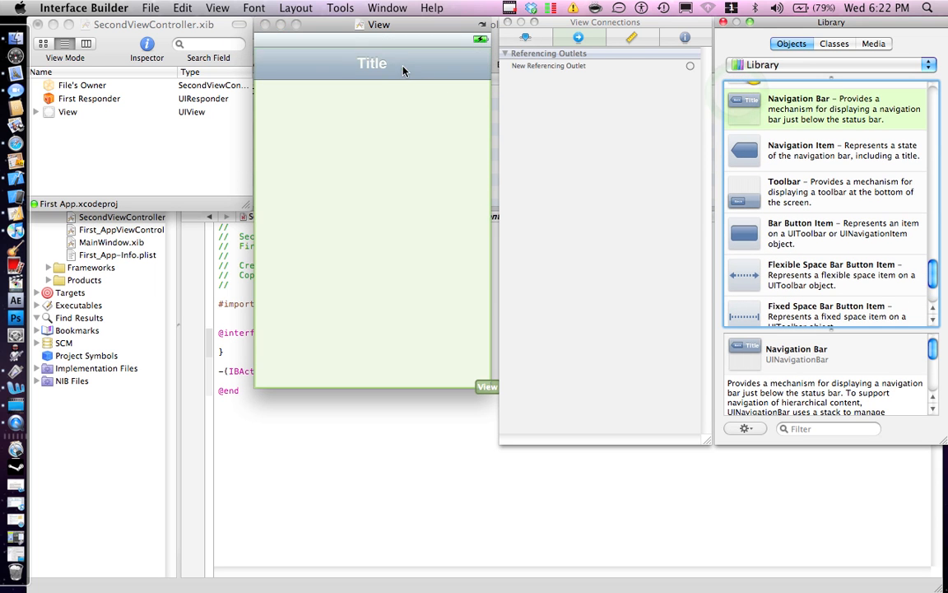
left_click(369, 66)
type("Second View")
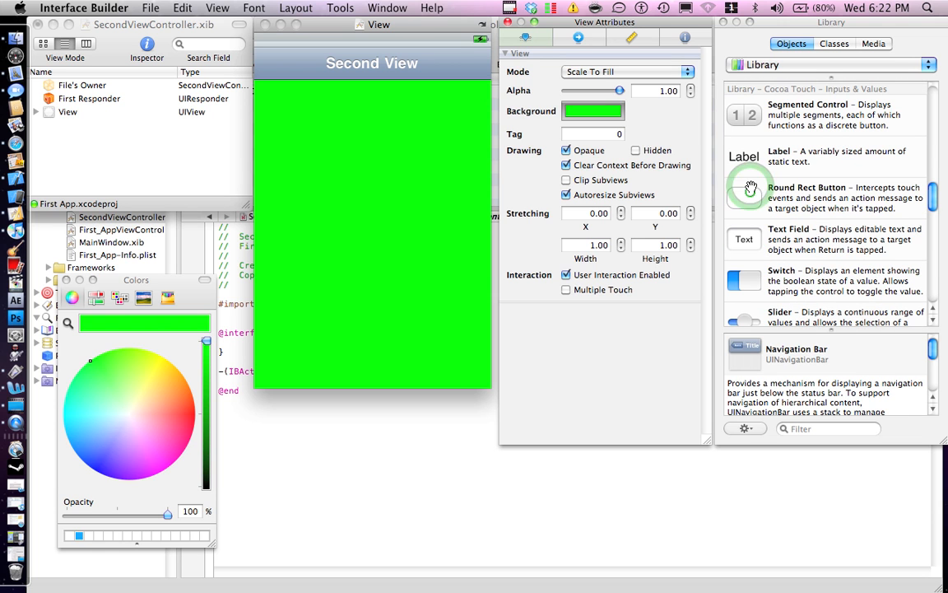
left_click_drag(749, 187, 345, 250)
type("Take Me Back")
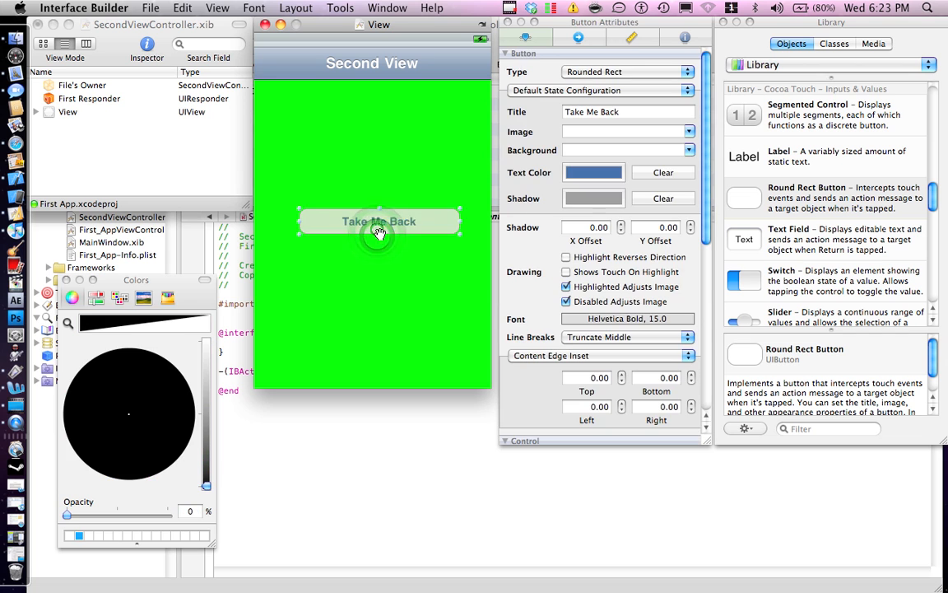
left_click(577, 38)
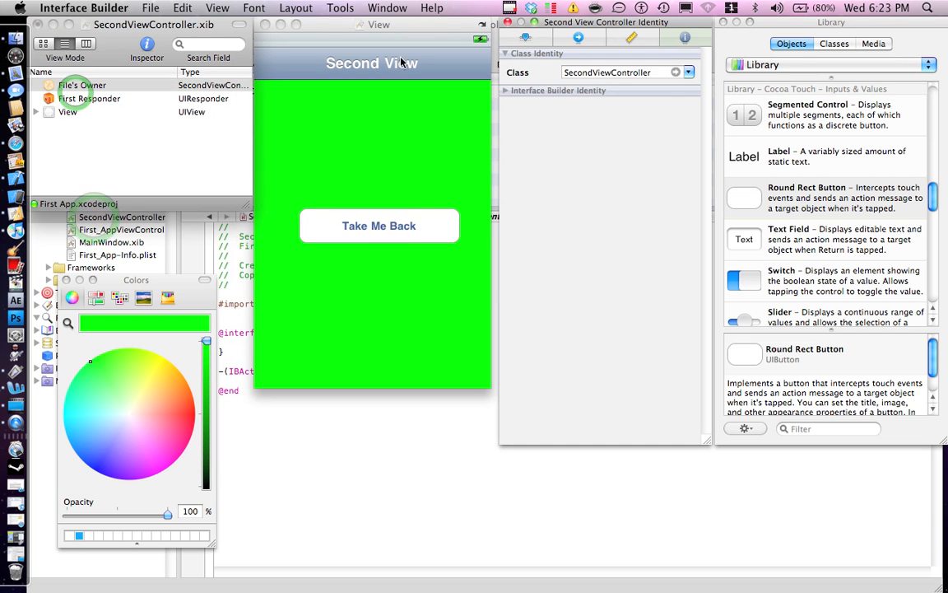
Connect File's Owner's back action to the Take Me Back button on Touch Up Inside
left_click(576, 36)
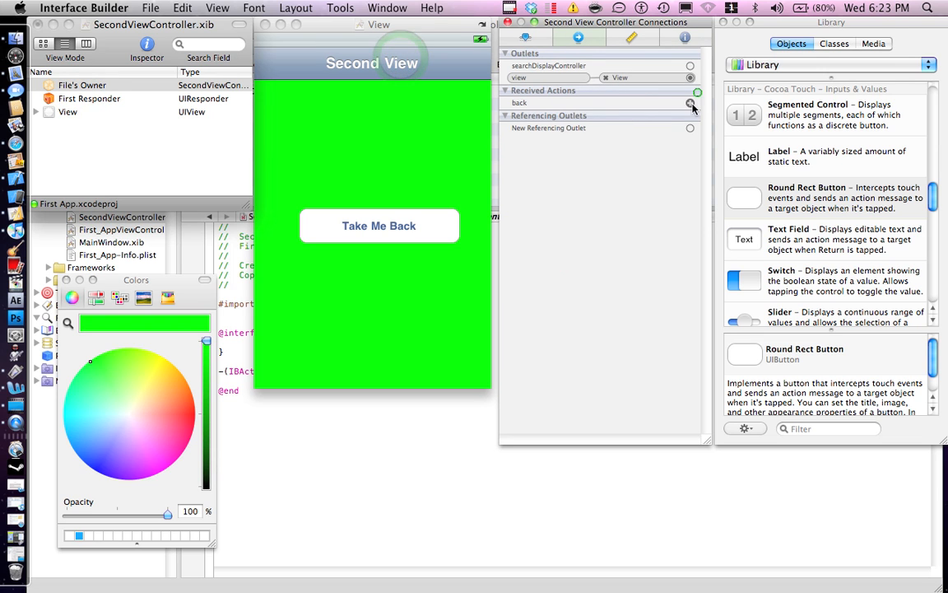
left_click(690, 102)
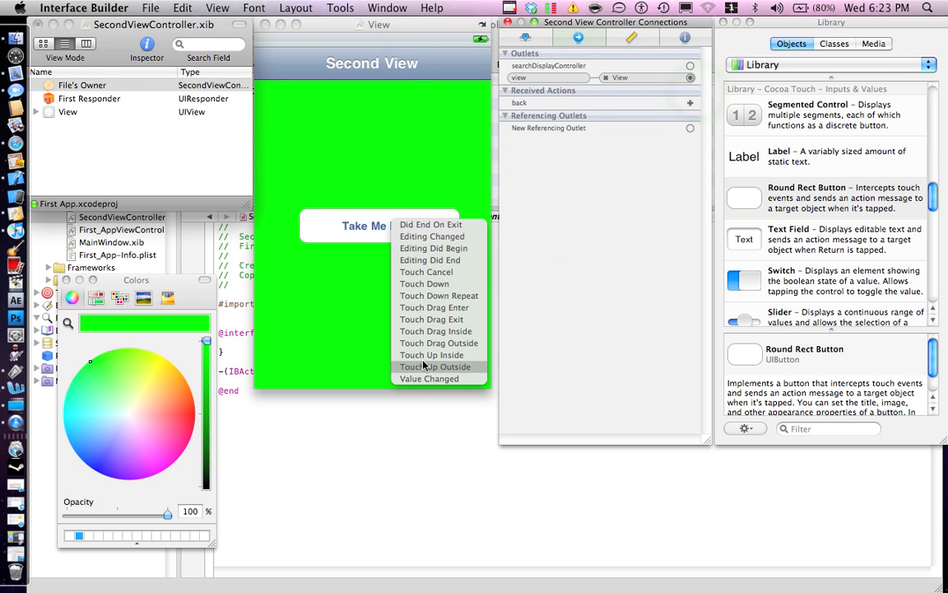
left_click(432, 355)
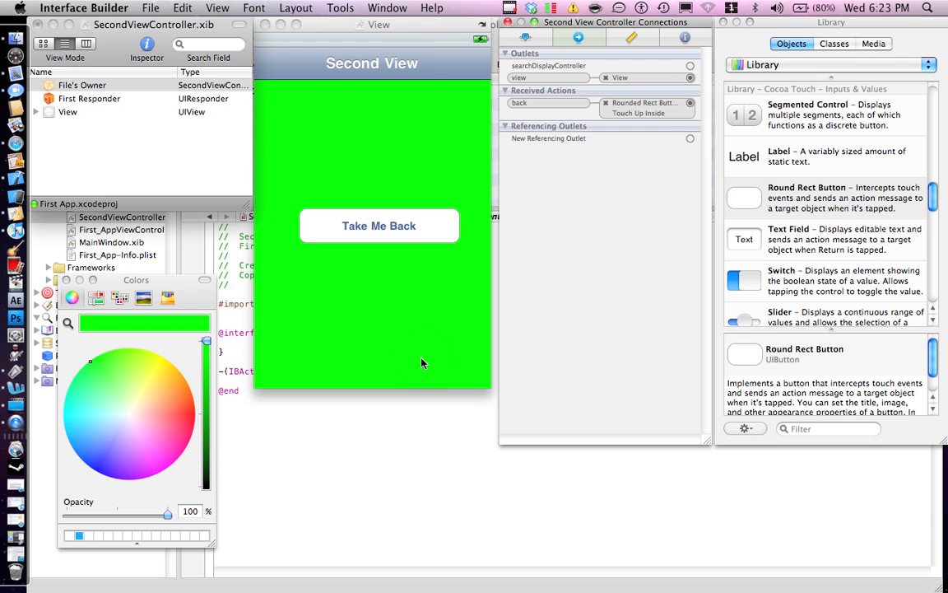
mouse_move(692, 92)
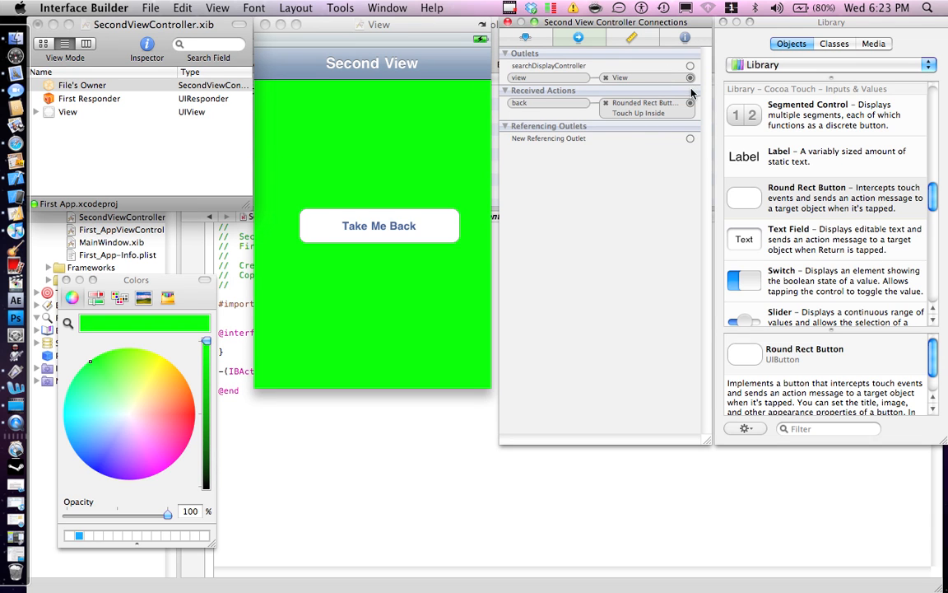
left_click_drag(690, 102, 379, 226)
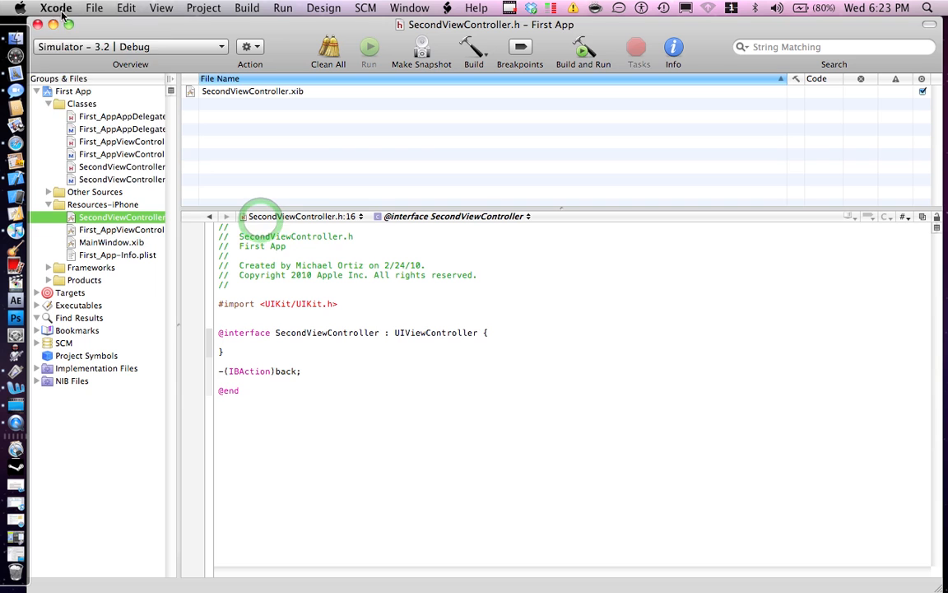
Check PrayerOnTheRoad's SettingsViewController.m for reference, then return to First_AppViewController.h in First App
left_click(102, 10)
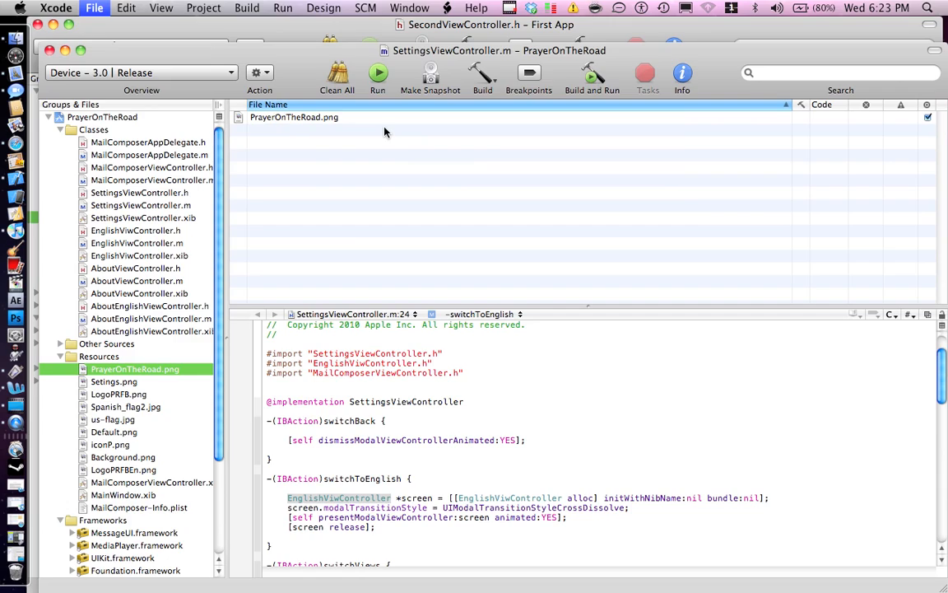
left_click(372, 530)
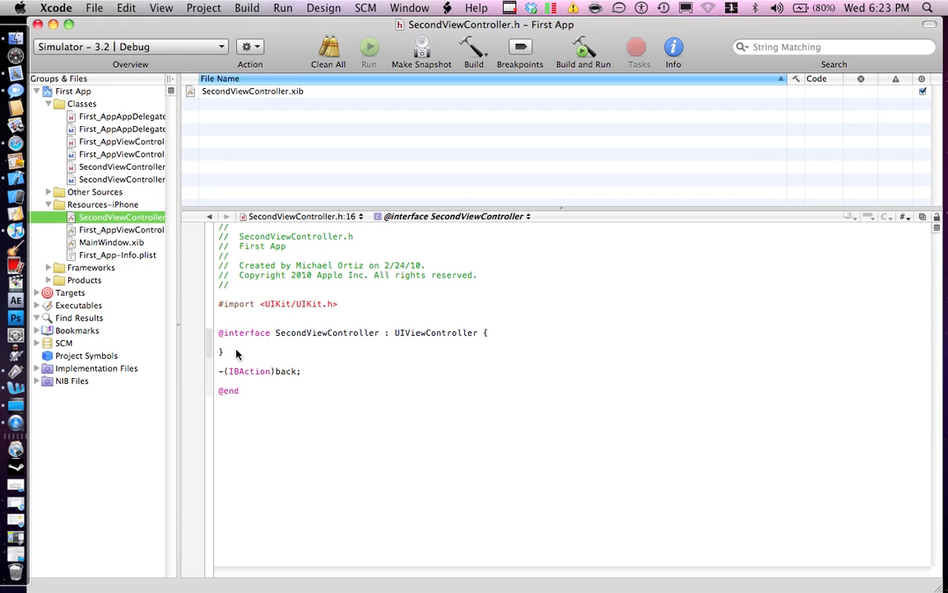
left_click(121, 166)
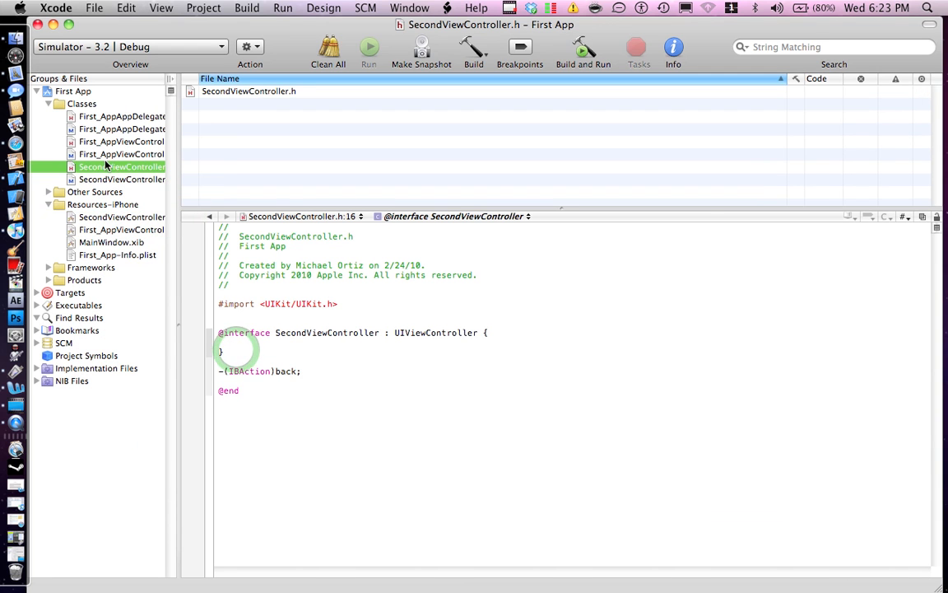
left_click(121, 141)
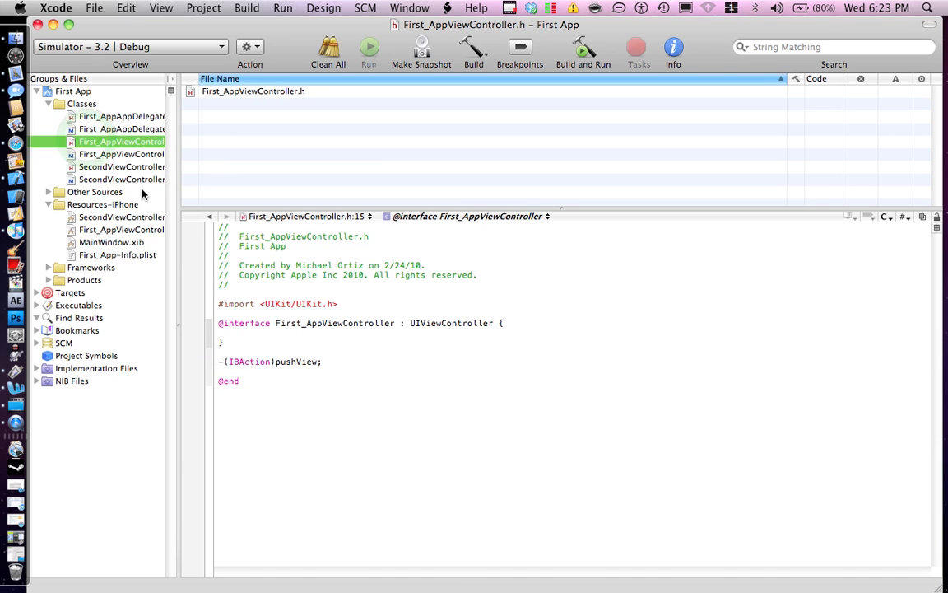
In First_AppViewController.m, declare the -(IBAction)pushView method presenting SecondViewController modally with a cross-dissolve
left_click(122, 154)
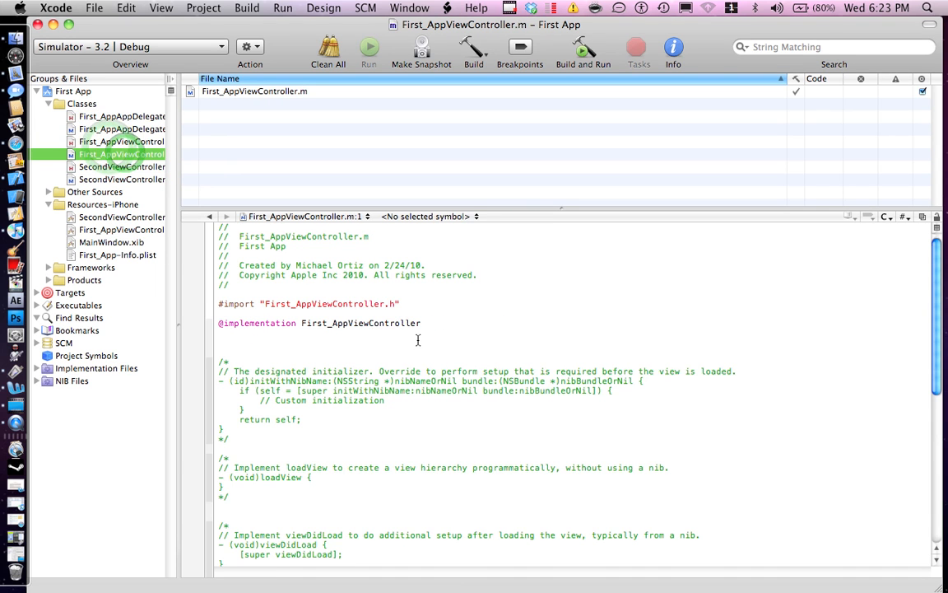
left_click(431, 323)
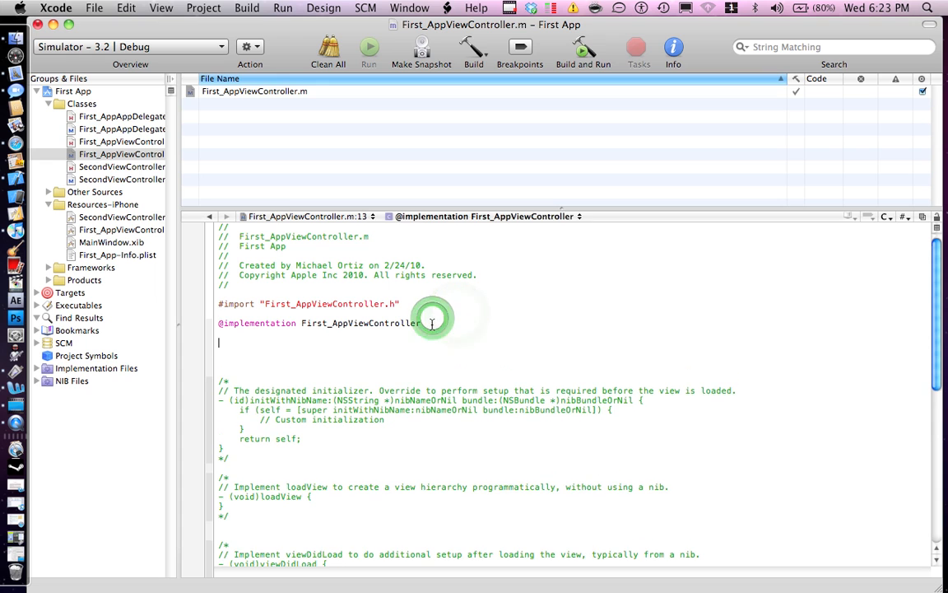
type("-(IBAction)pus")
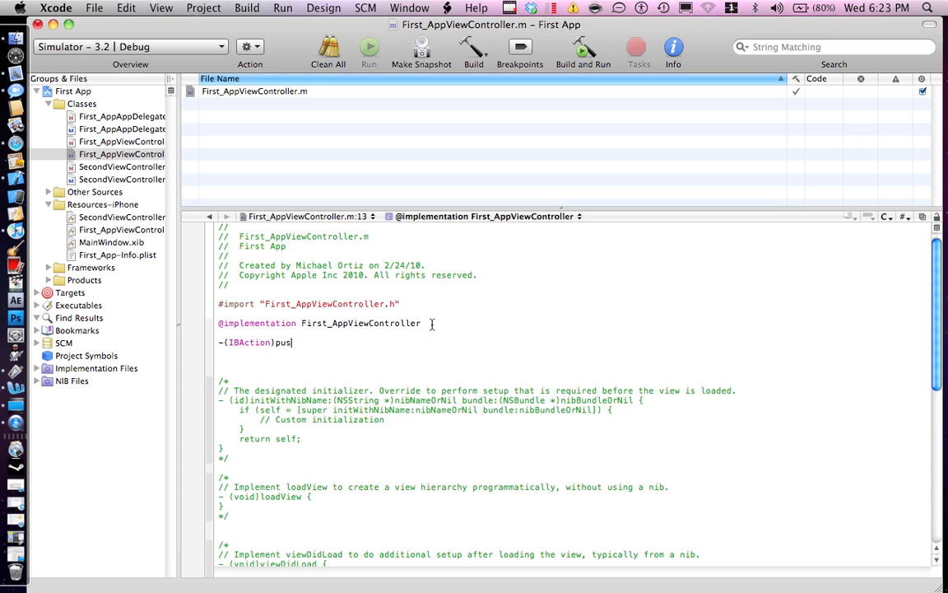
type("h")
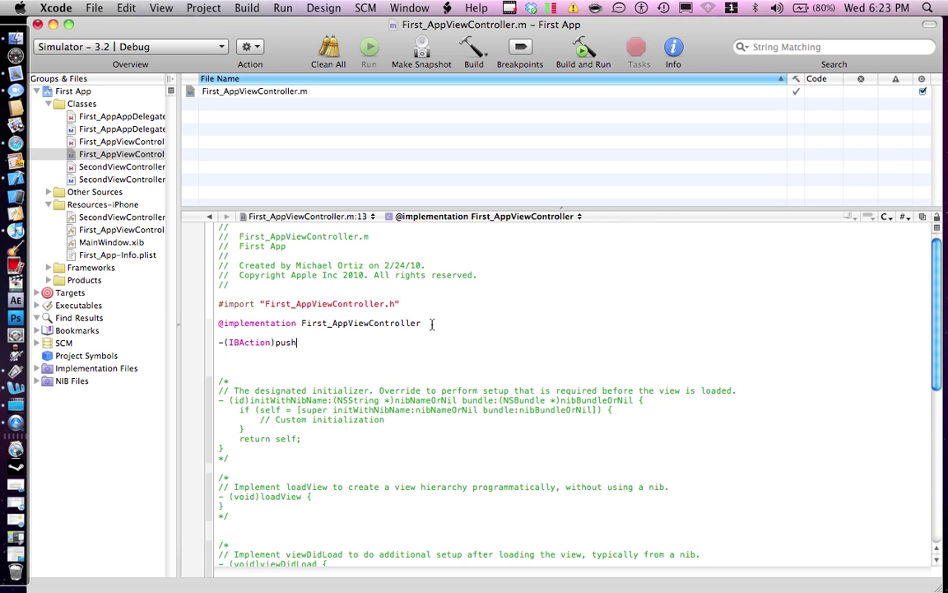
type("Bu")
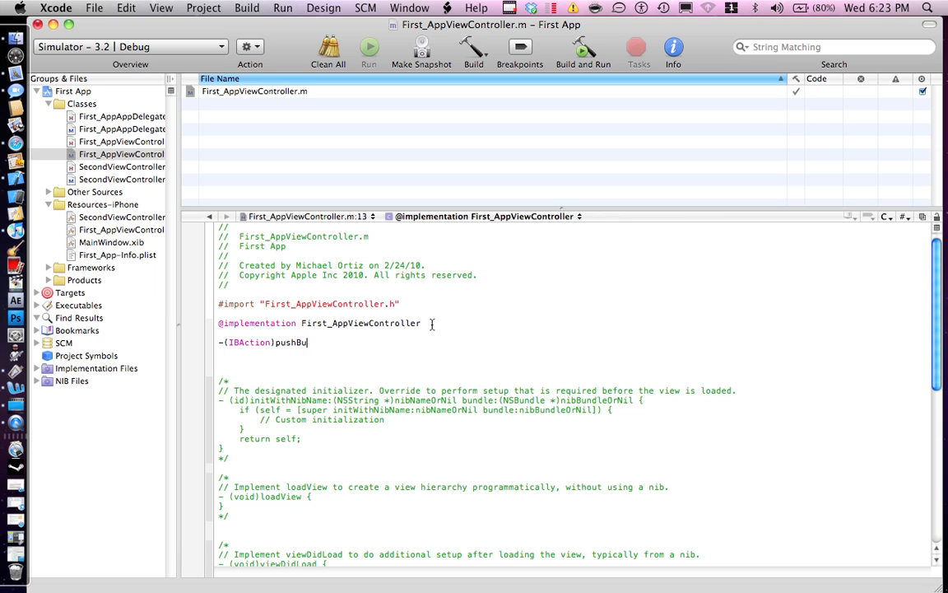
type("tton;")
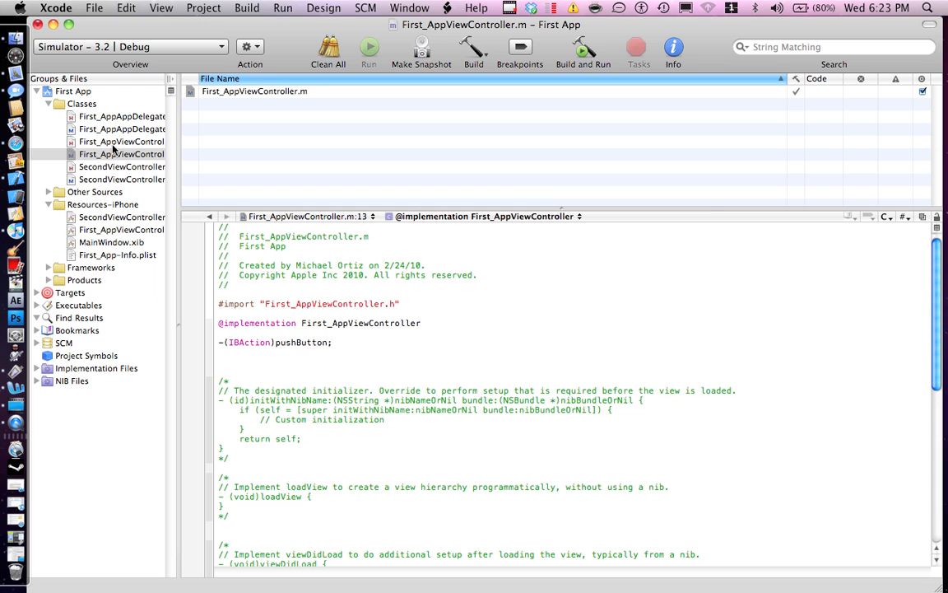
left_click(121, 154)
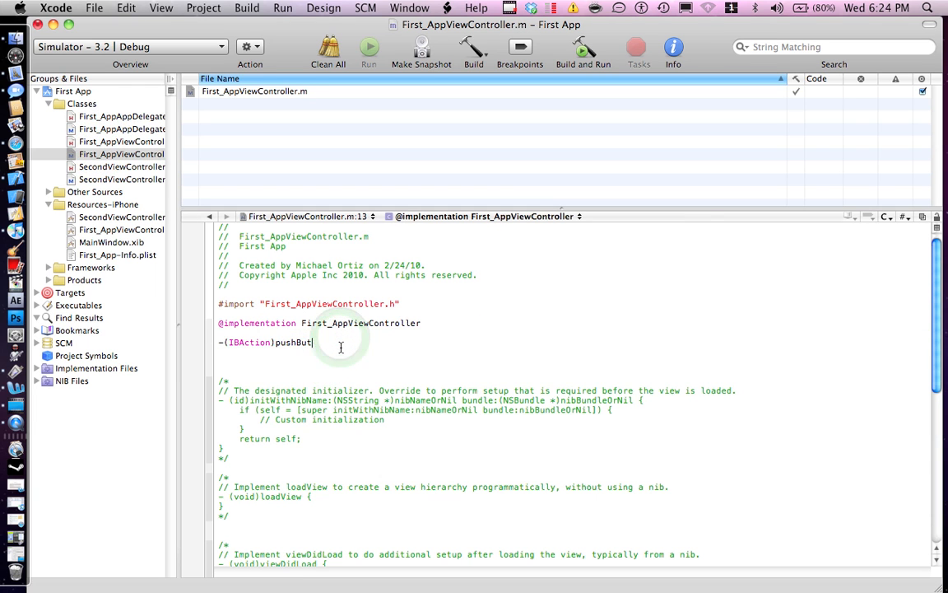
key("Backspace")
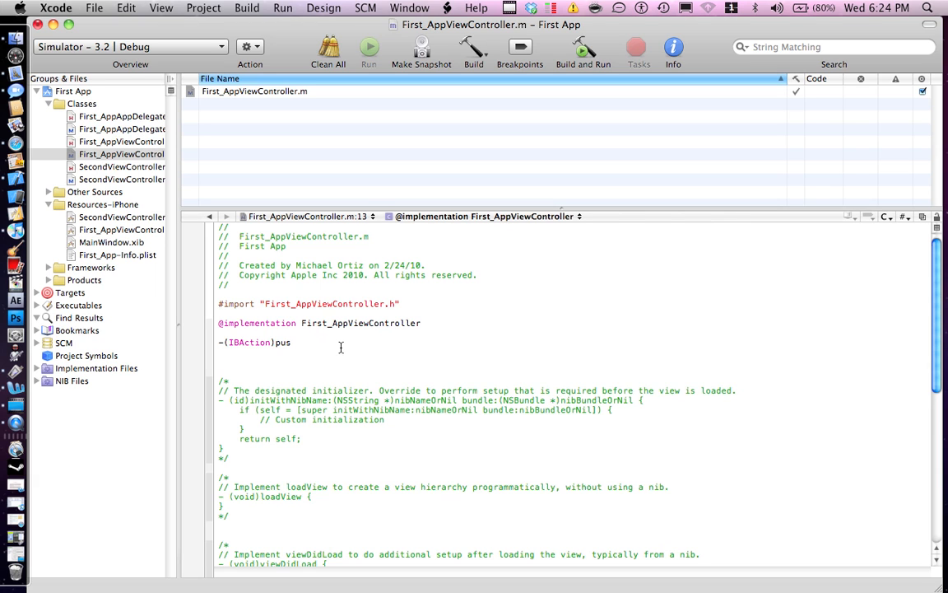
type("hView {")
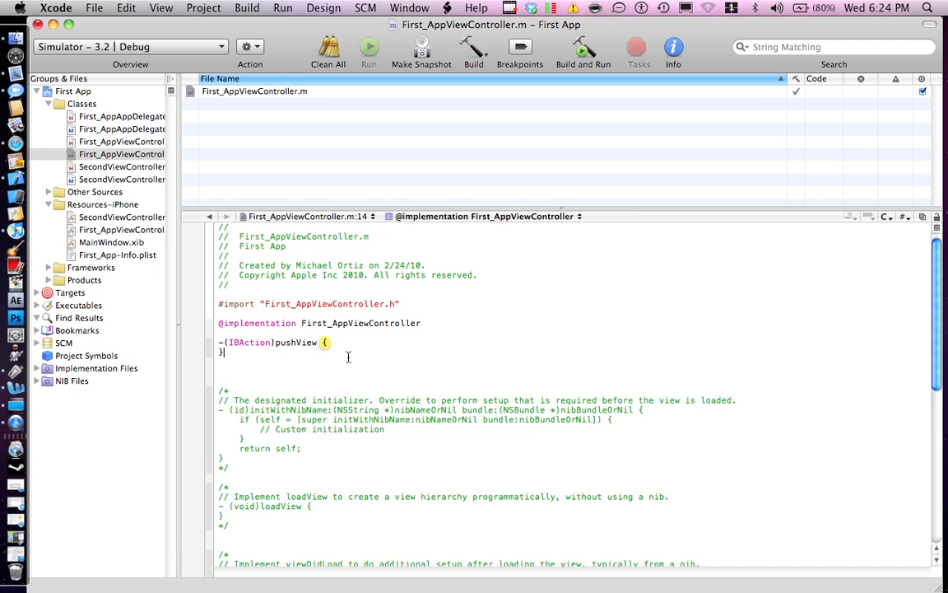
key("RETURN")
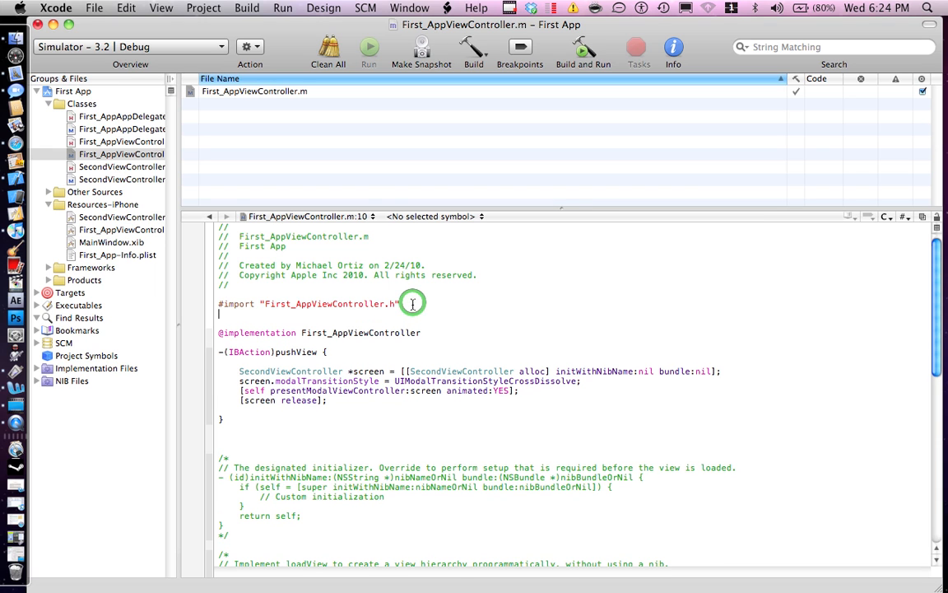
Add #import "SecondViewController.h" to First_AppViewController.m
type("#import \"SecondViewController.h")
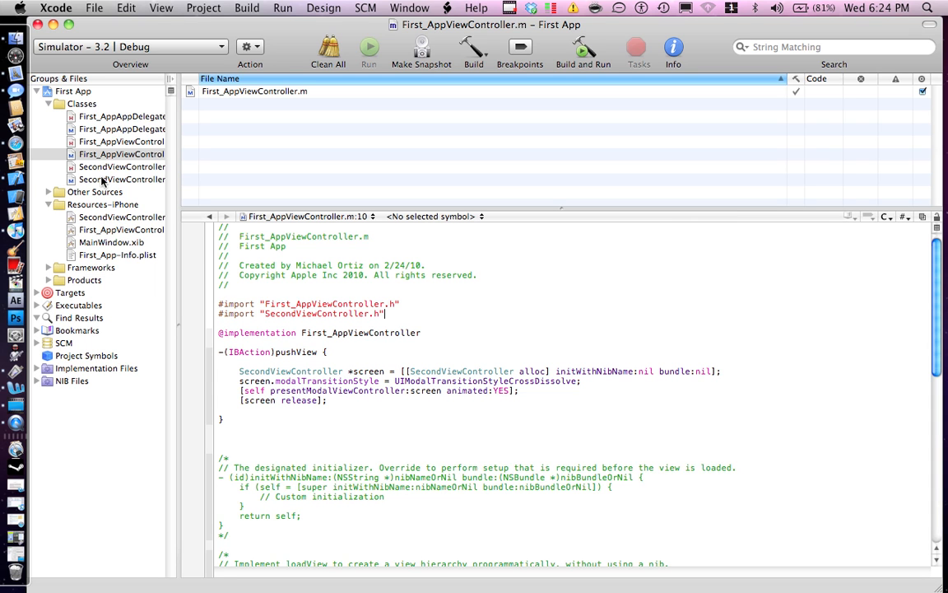
left_click(122, 178)
type("-(IB")
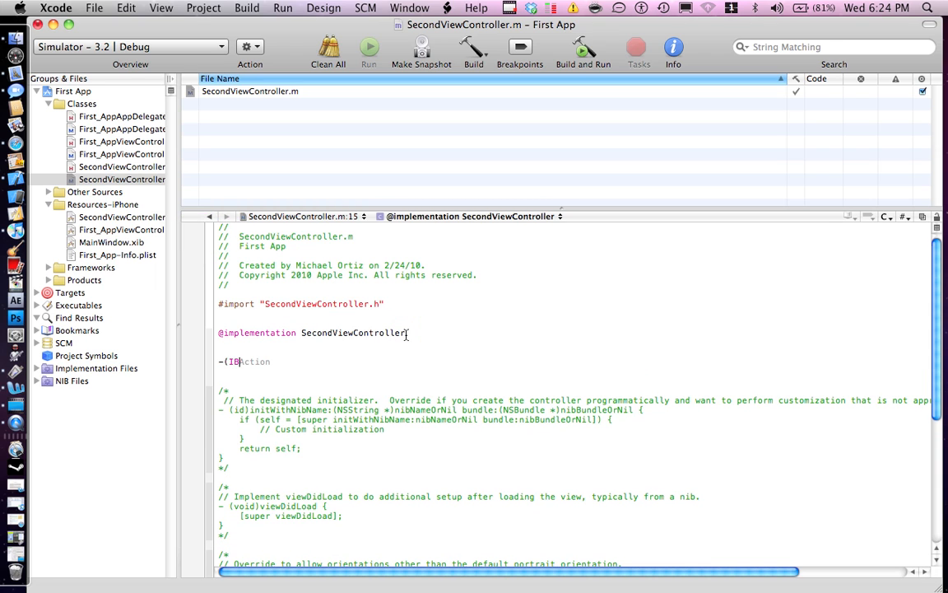
In SecondViewController.m, add -(IBAction)back calling [self dismissModalViewControllerAnimated:YES], then start a build
type("Action)")
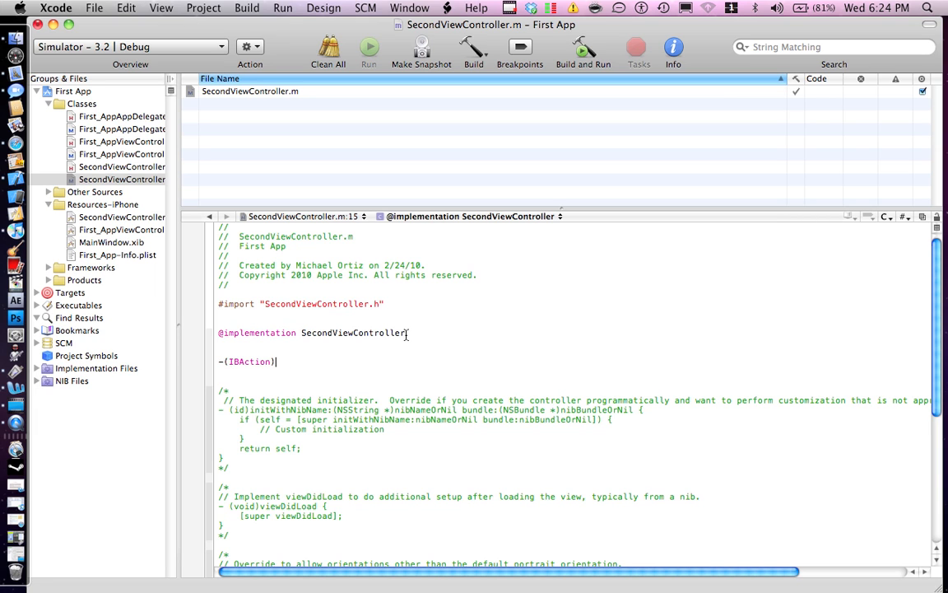
type("back;")
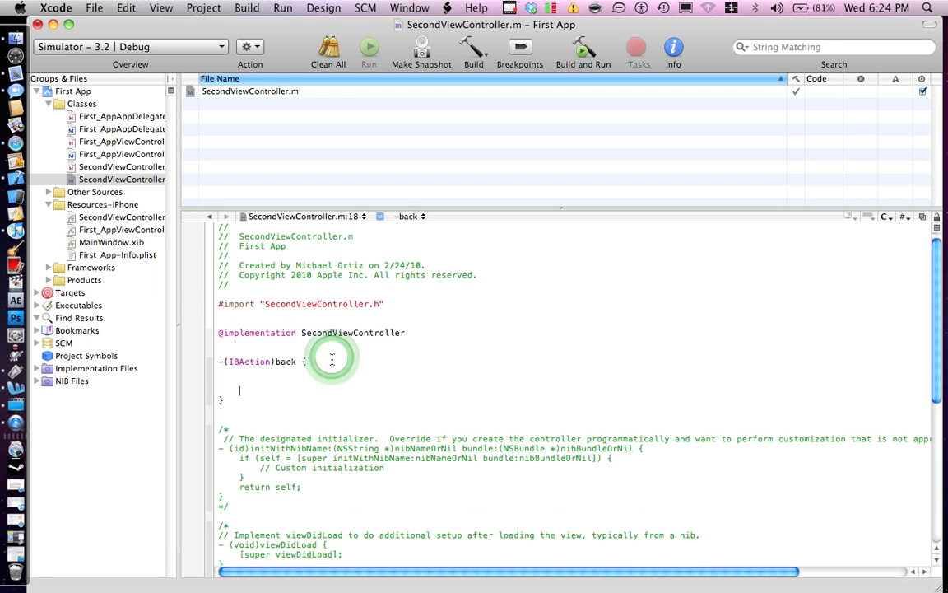
type("[se")
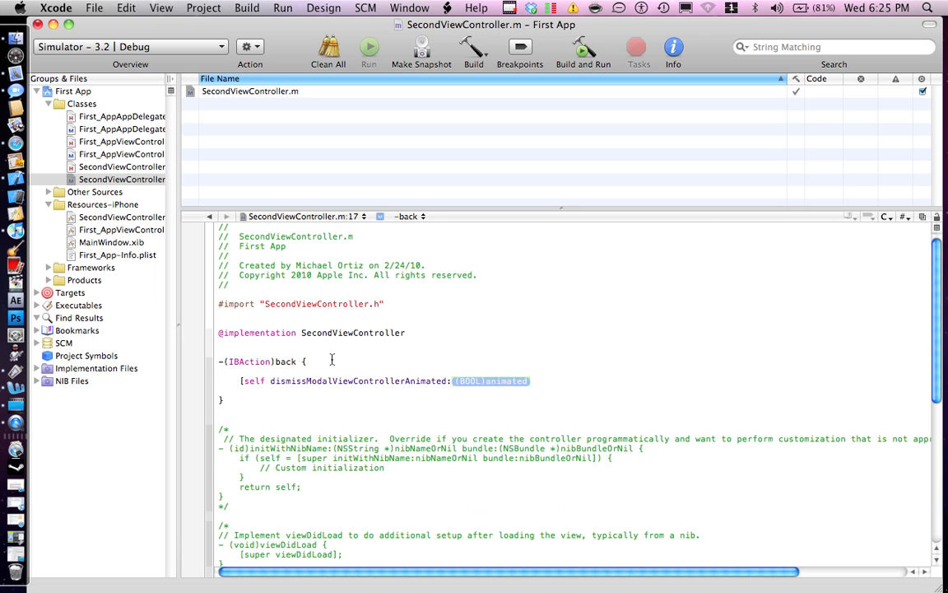
type("YES];")
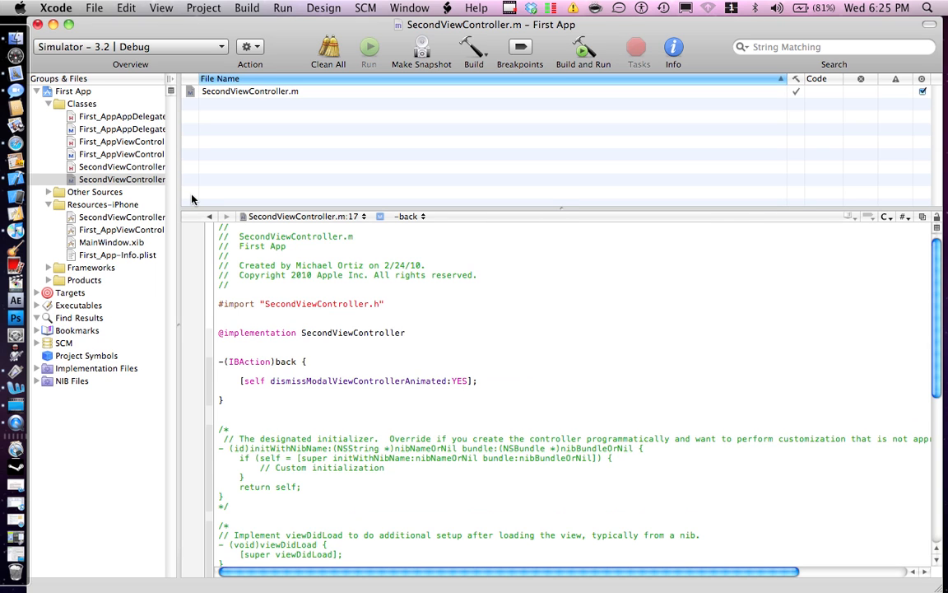
left_click(585, 50)
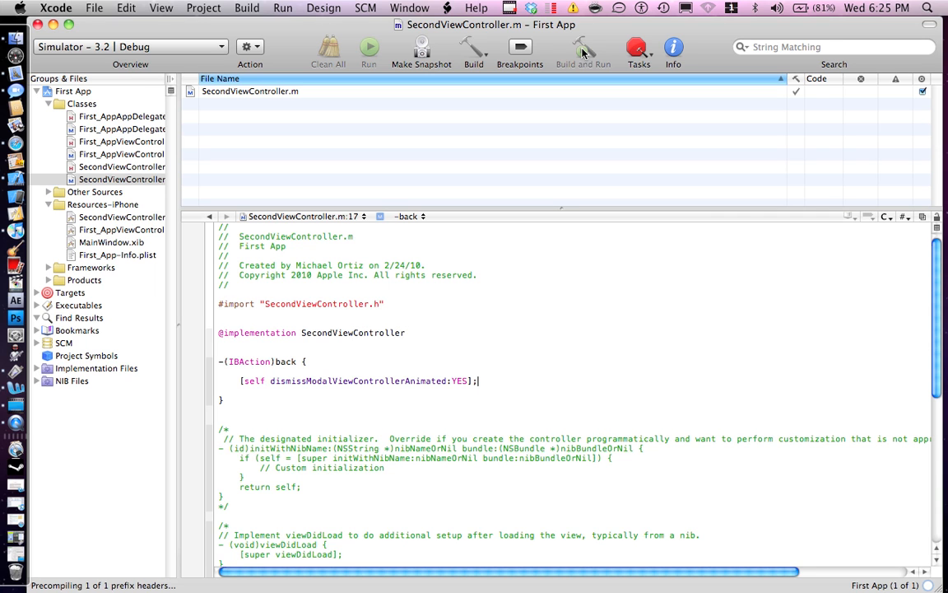
Build and Run First App so it launches in iPhone Simulator showing the red First View
left_click(583, 48)
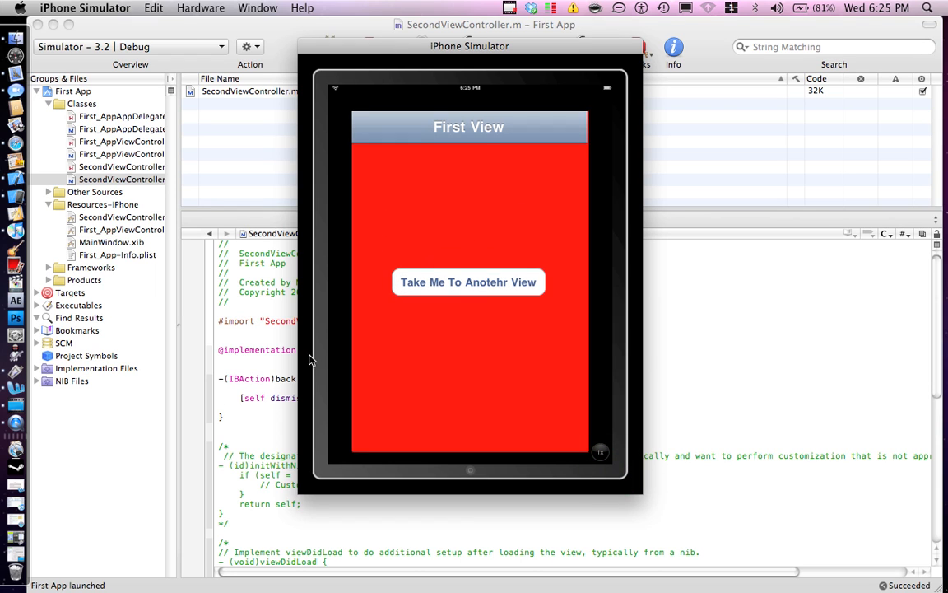
mouse_move(441, 322)
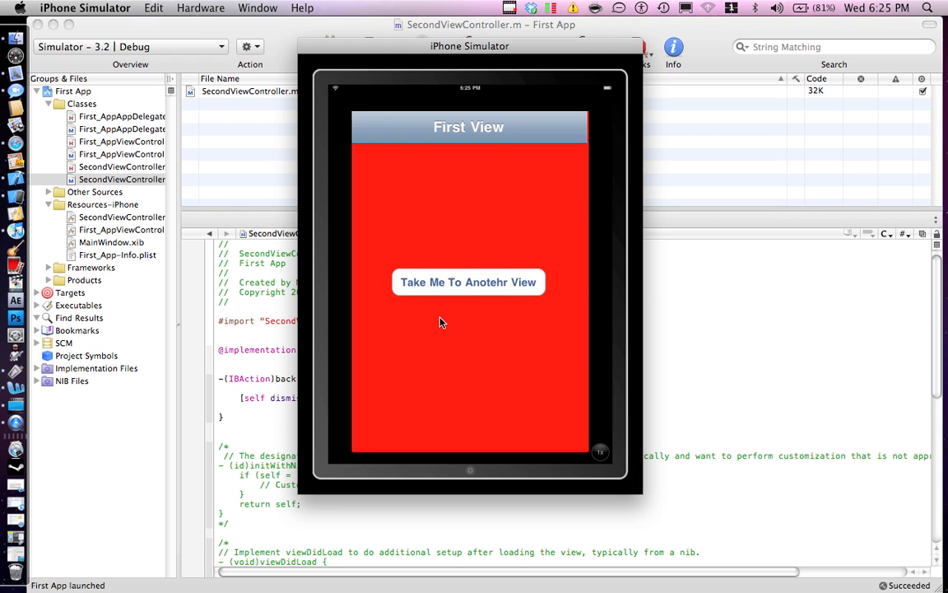
mouse_move(451, 379)
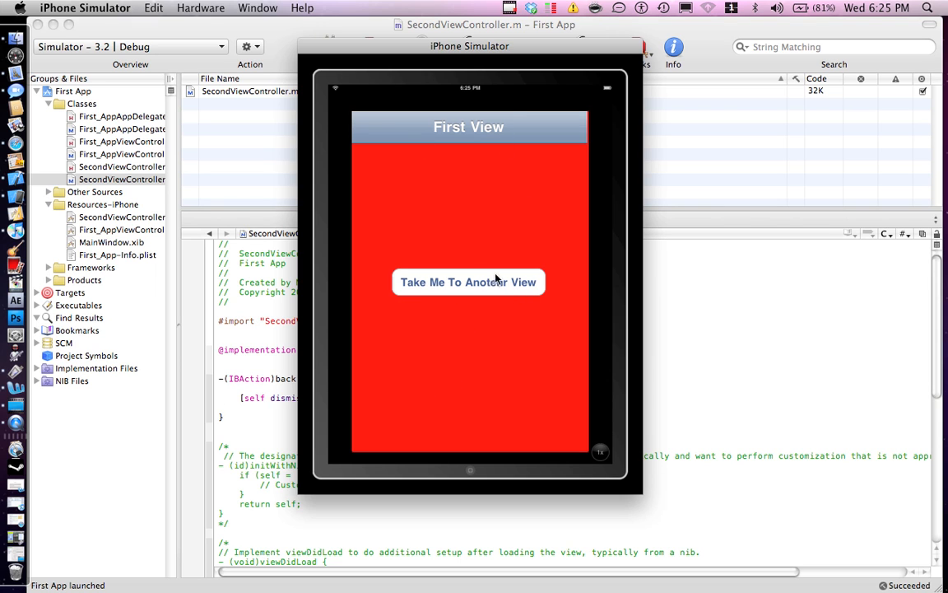
Tap 'Take Me To Another View' and 'Take Me Back' twice to switch between red and green views, then quit the simulator
left_click(467, 281)
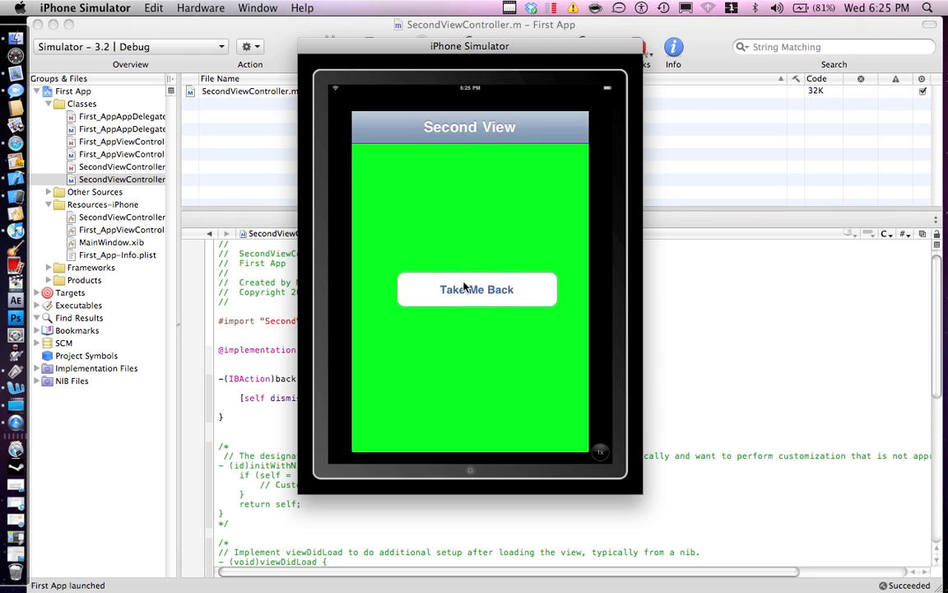
left_click(464, 283)
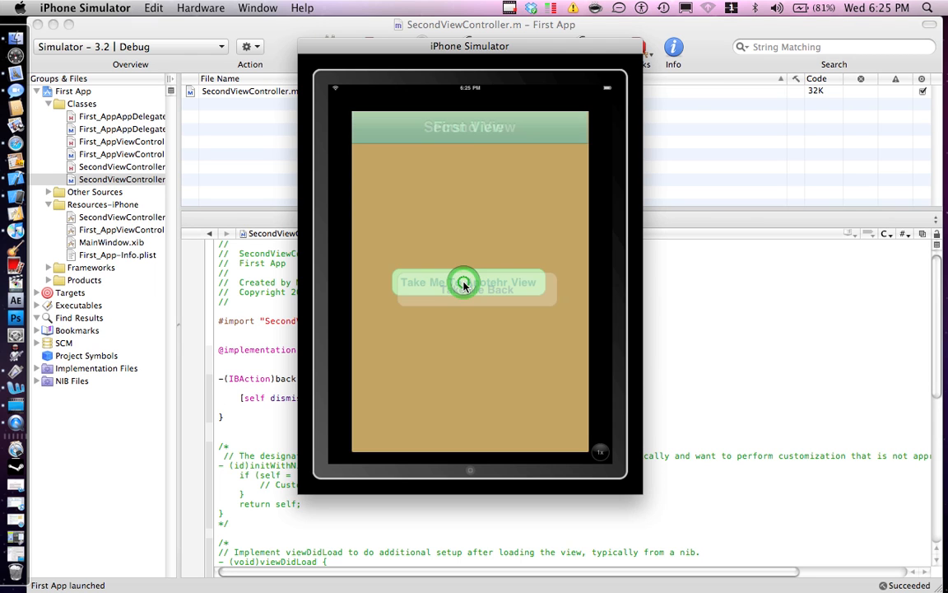
left_click(464, 283)
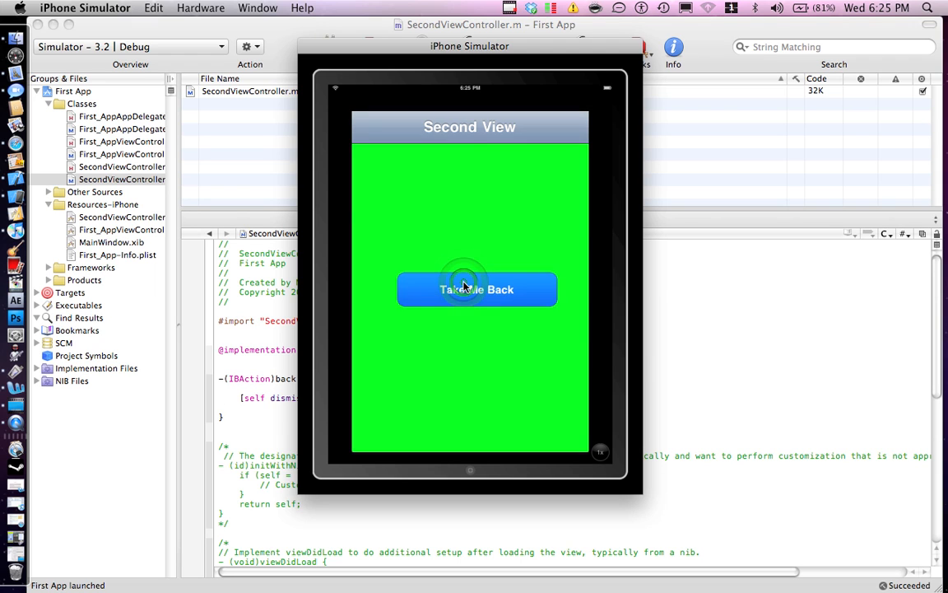
left_click(478, 290)
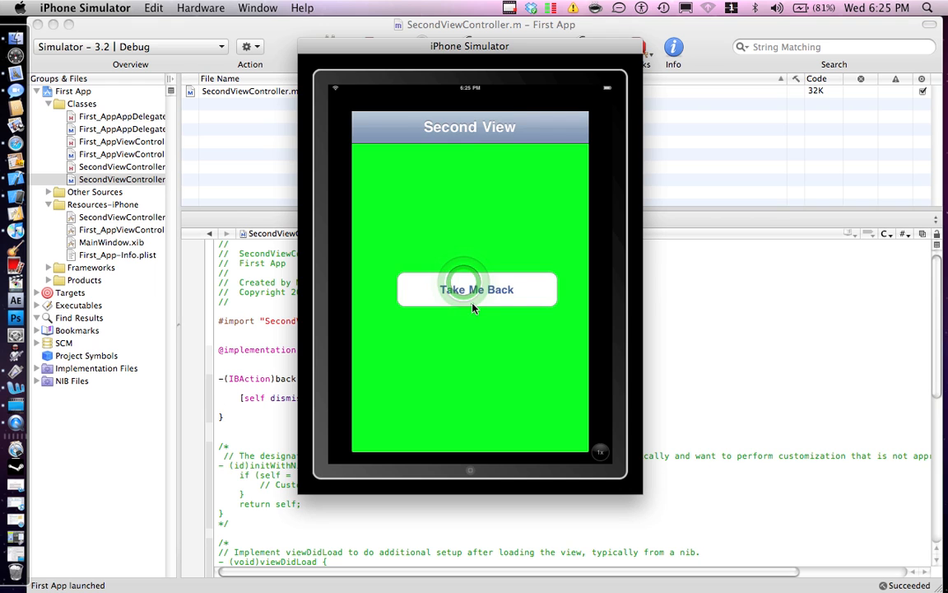
left_click(469, 289)
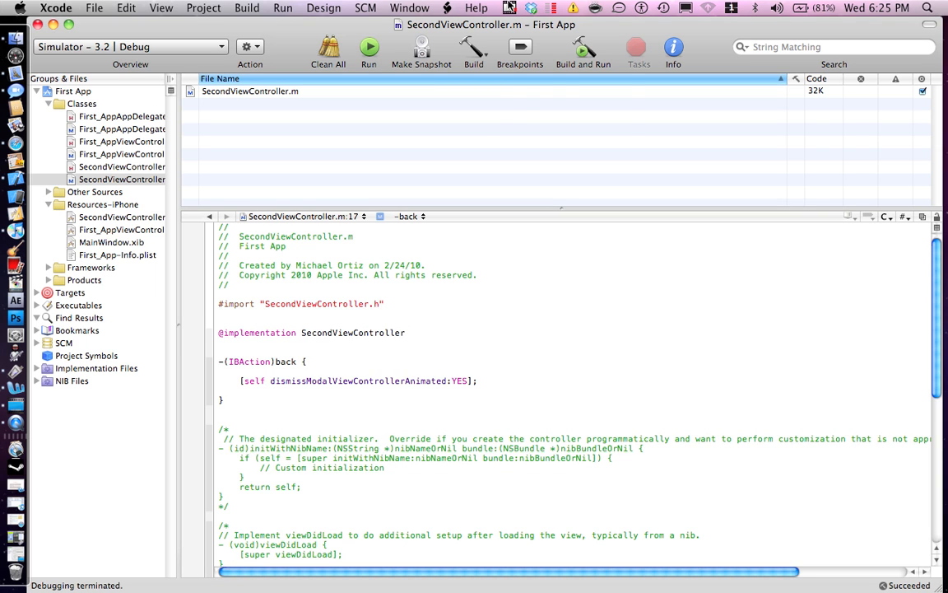
left_click(530, 8)
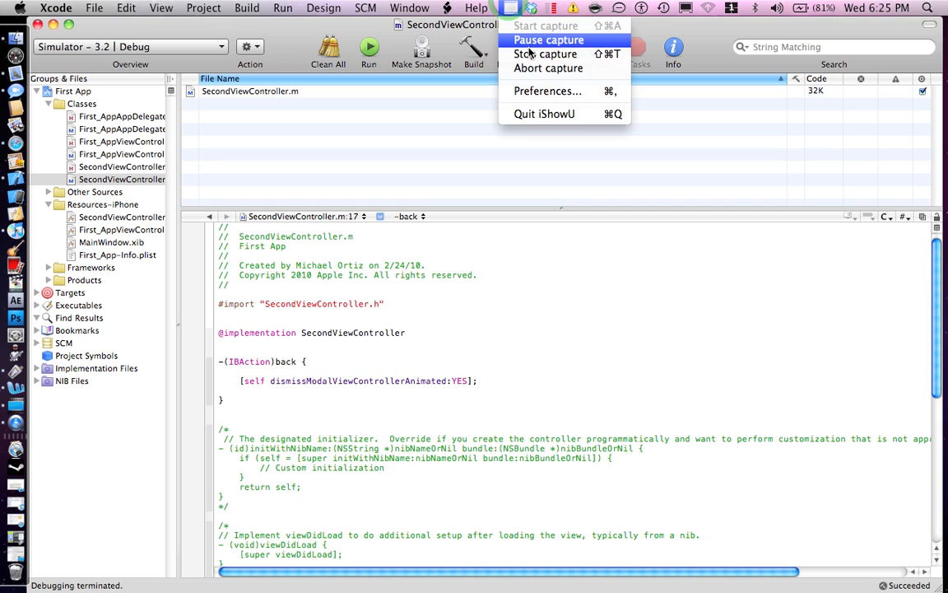